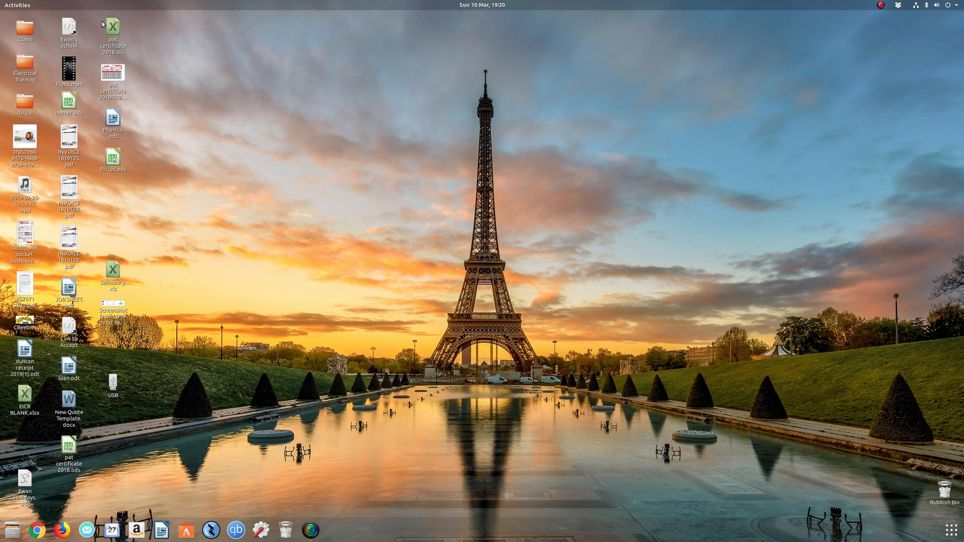
mouse_move(157, 450)
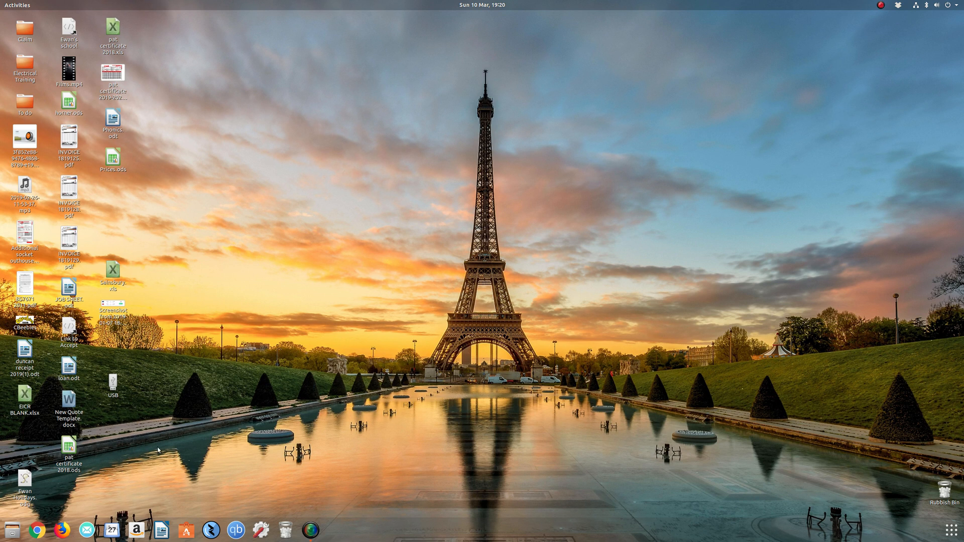
- Check the Ubuntu version in the Settings Details panel, then close Settings
click(260, 529)
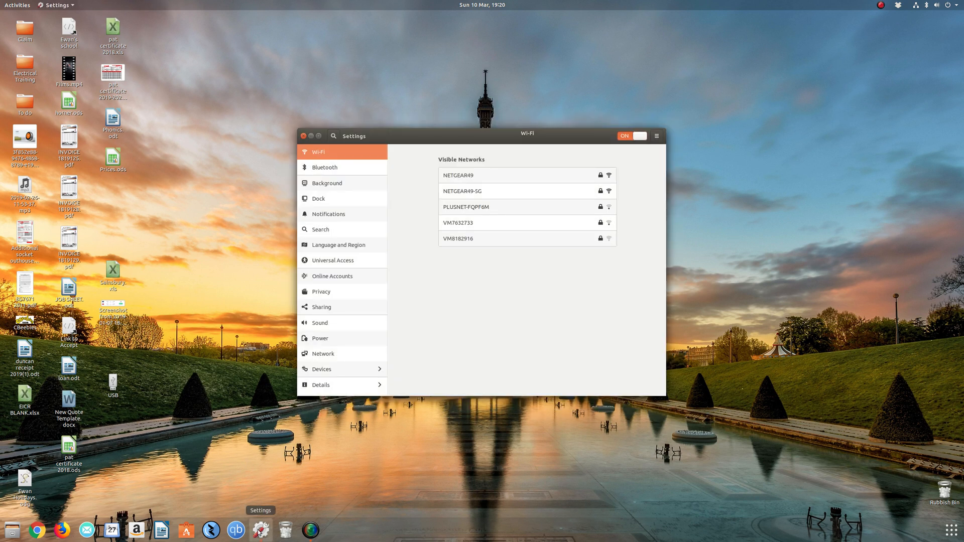
click(320, 384)
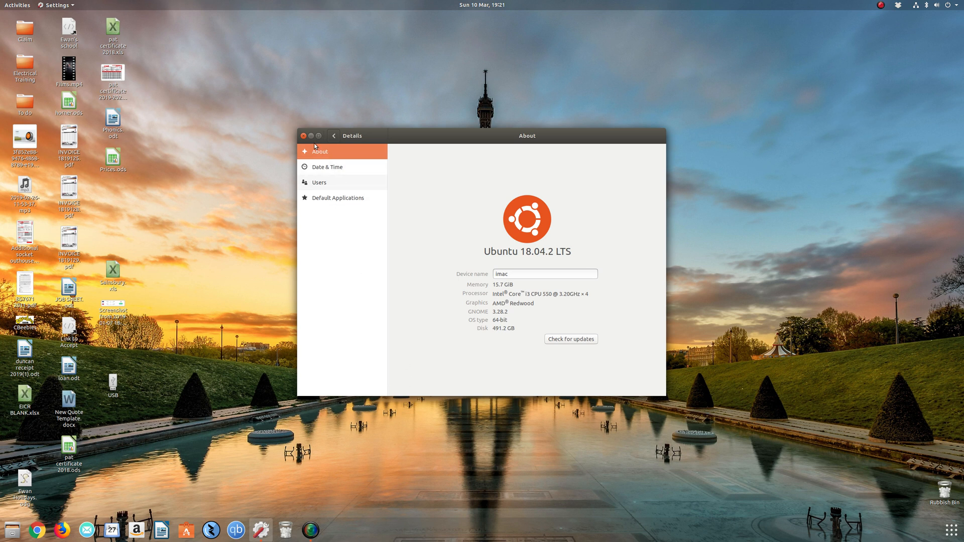
click(303, 136)
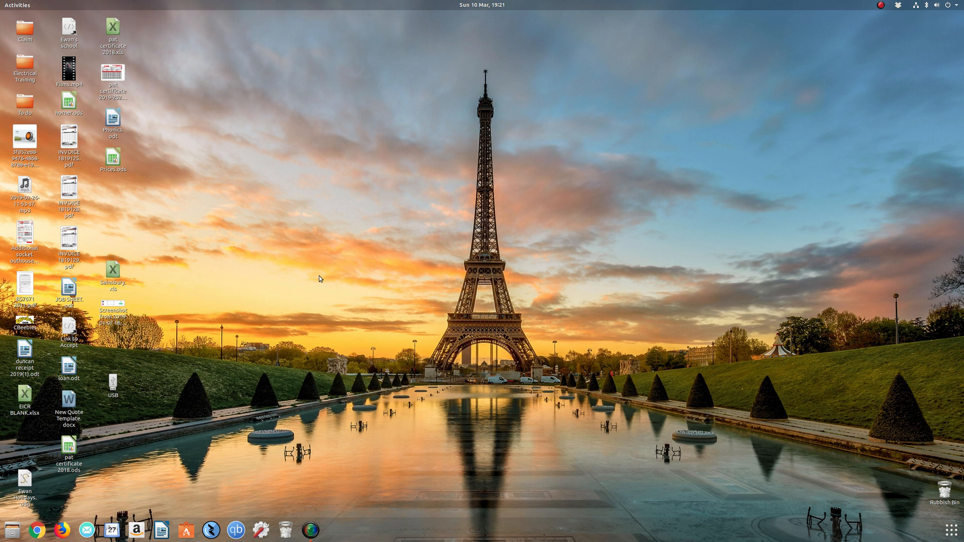
mouse_move(53, 494)
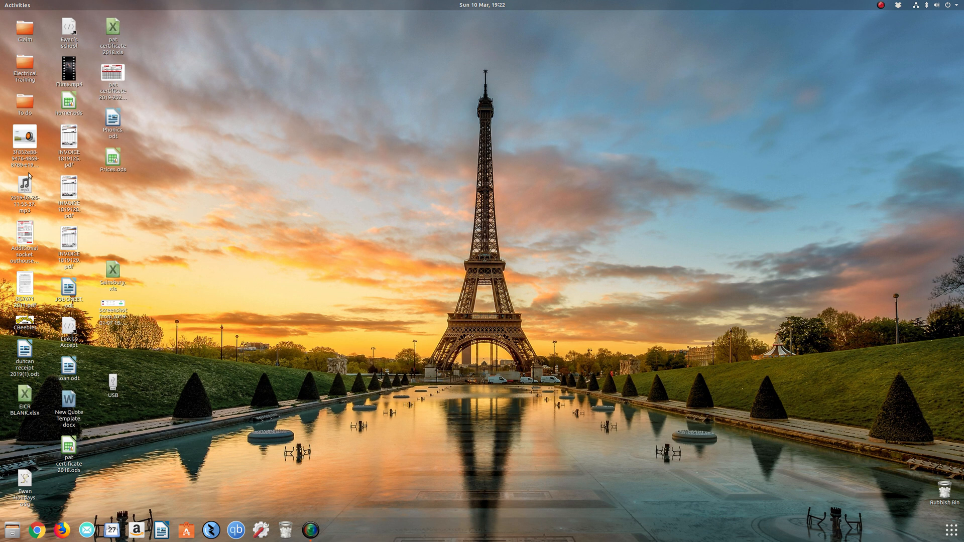
mouse_move(326, 383)
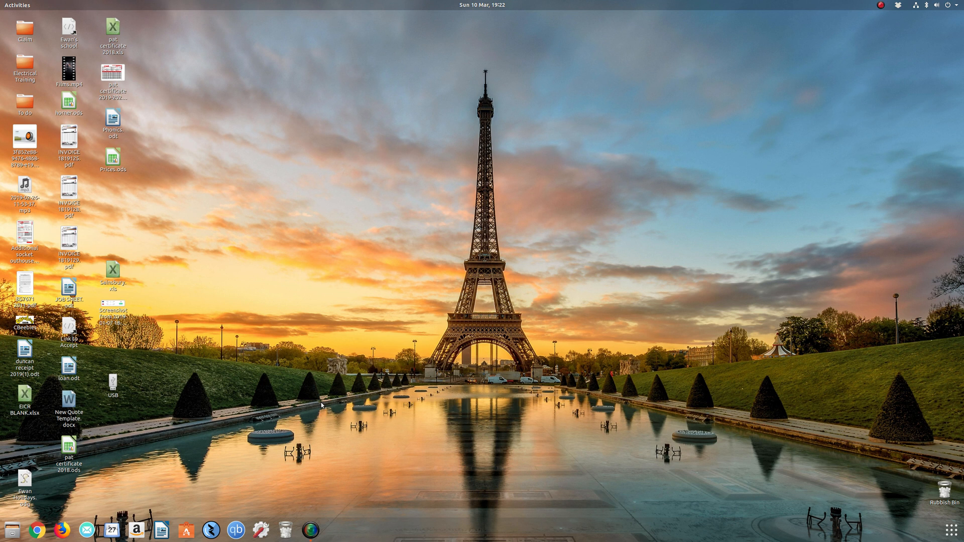
mouse_move(462, 526)
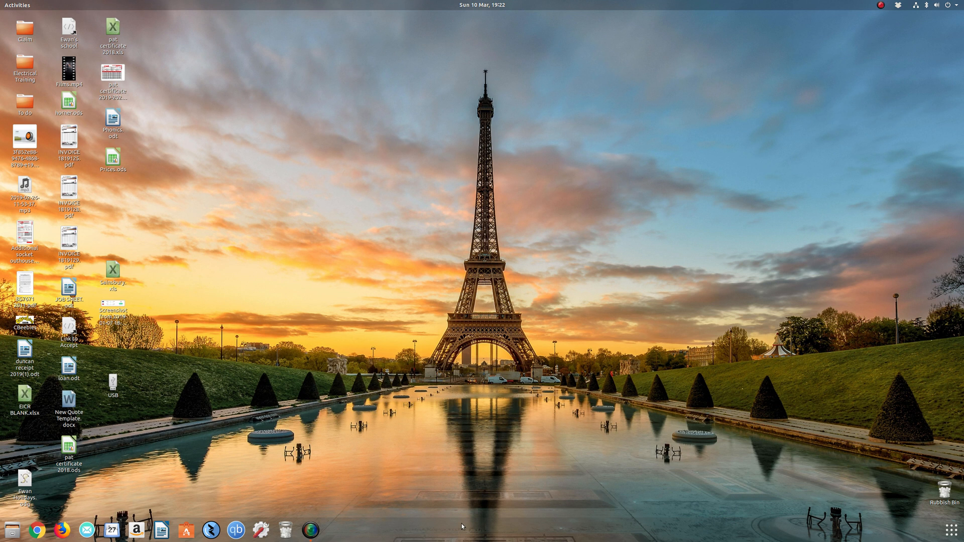
mouse_move(953, 529)
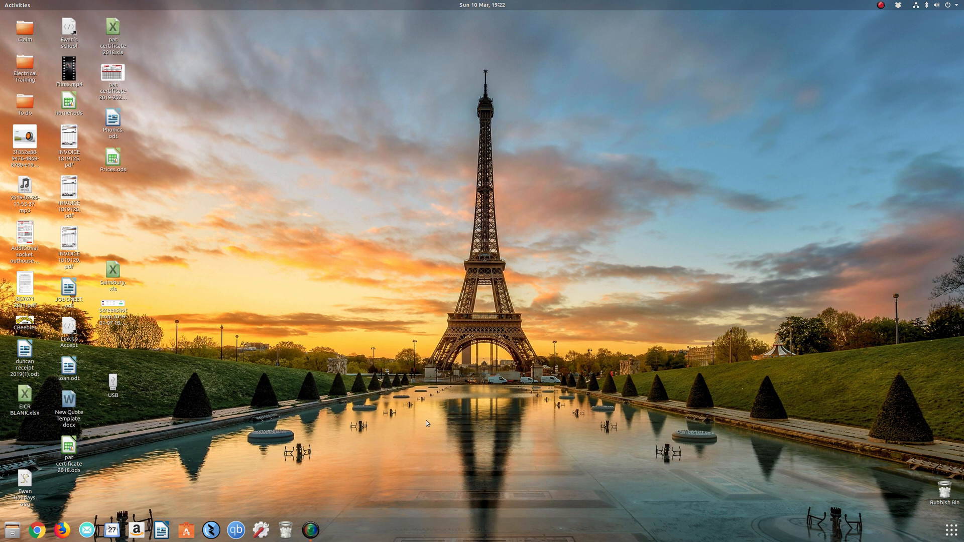
mouse_move(337, 477)
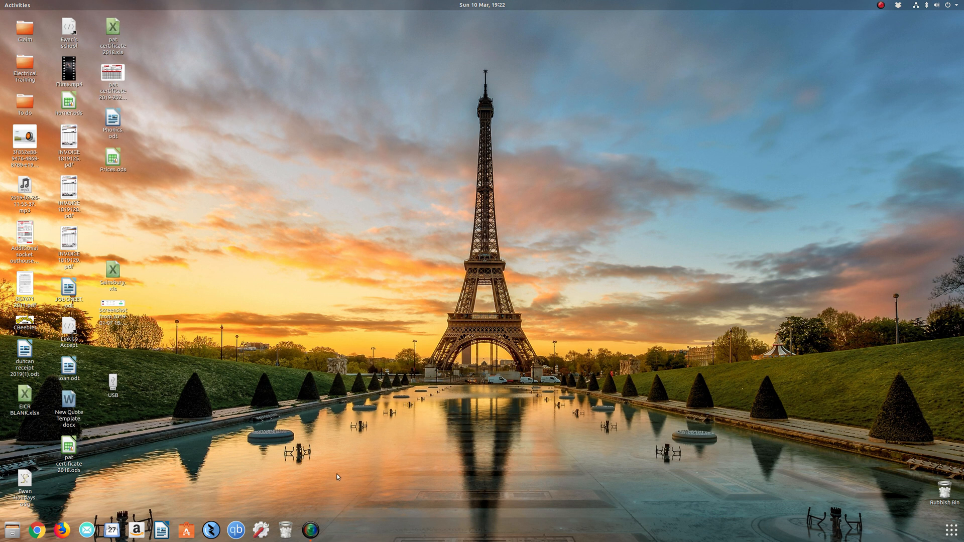
mouse_move(185, 529)
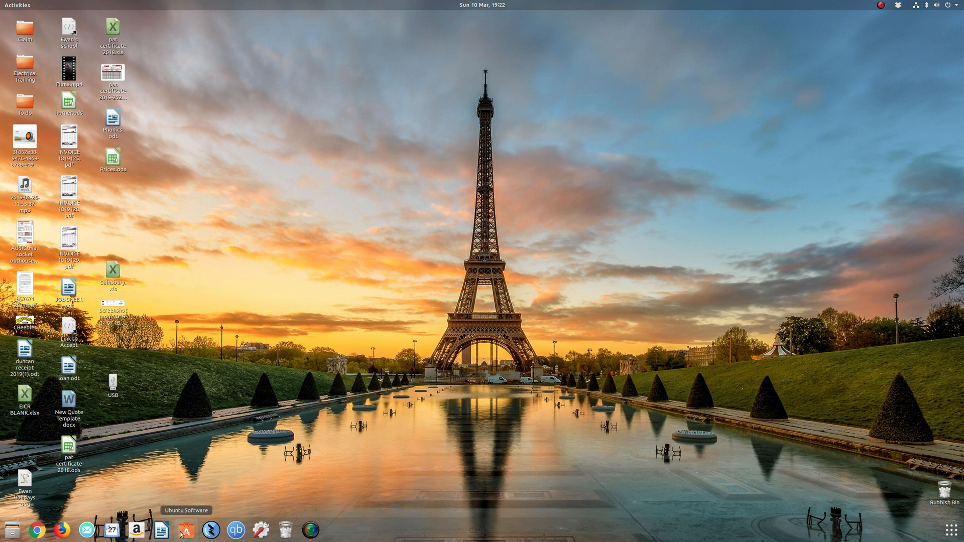
- Search Ubuntu Software for 'menu editor' and bring up the Menu Editor app's page
click(186, 529)
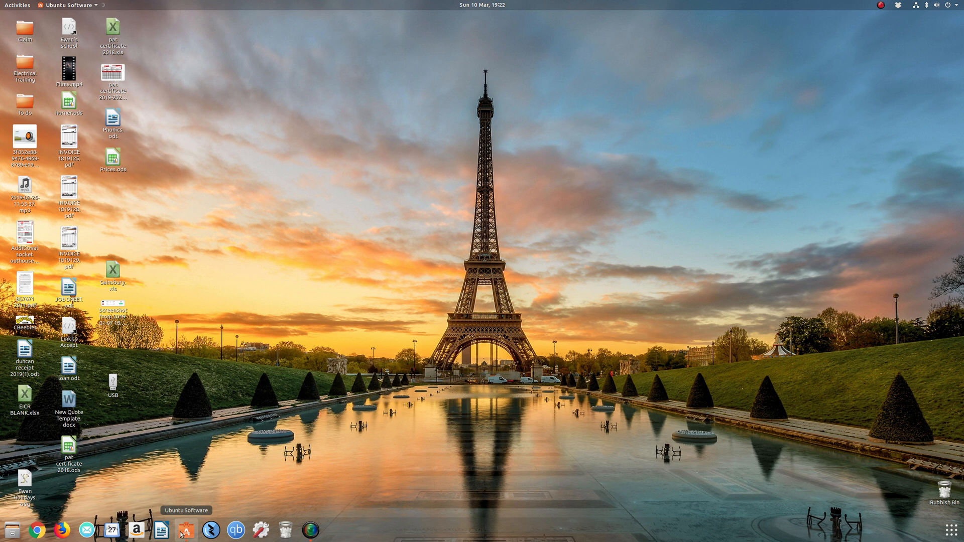
click(186, 530)
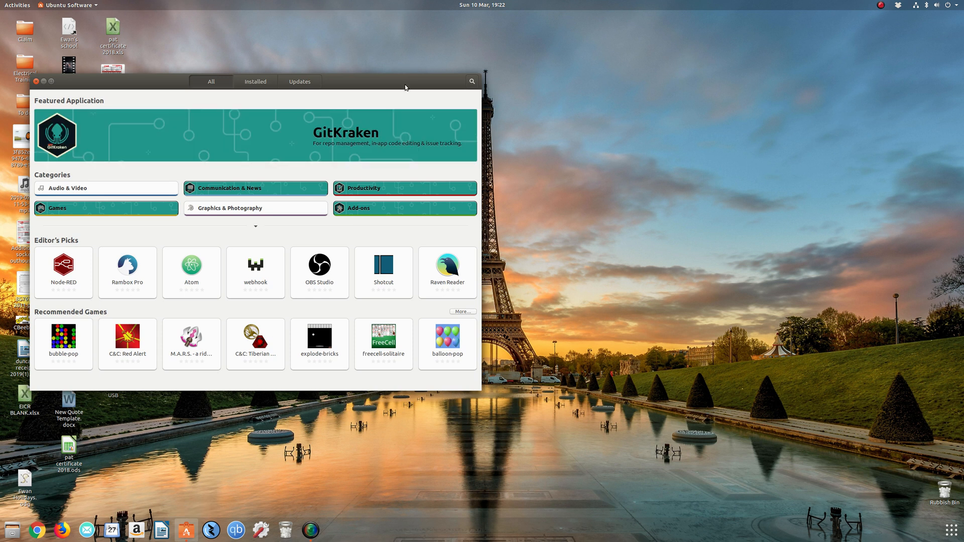
click(471, 82)
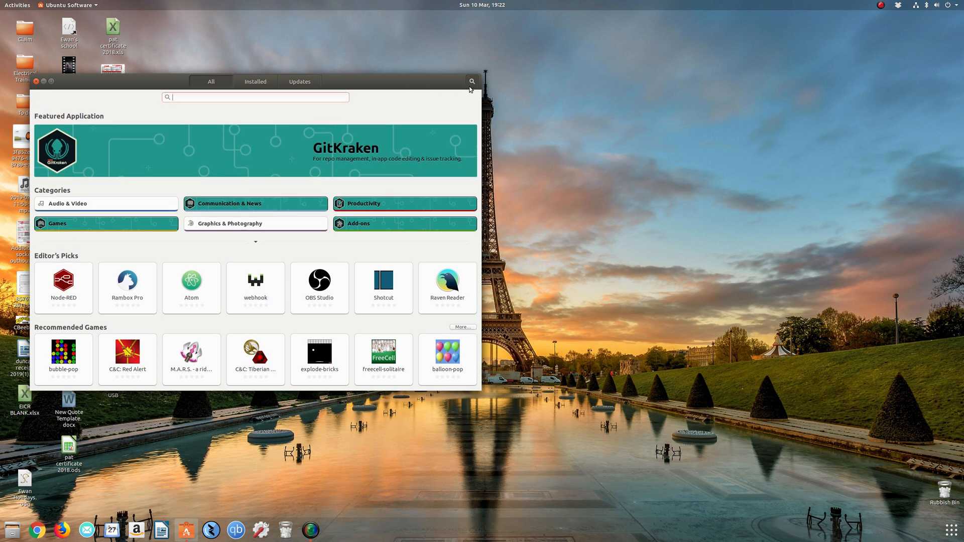
text(men)
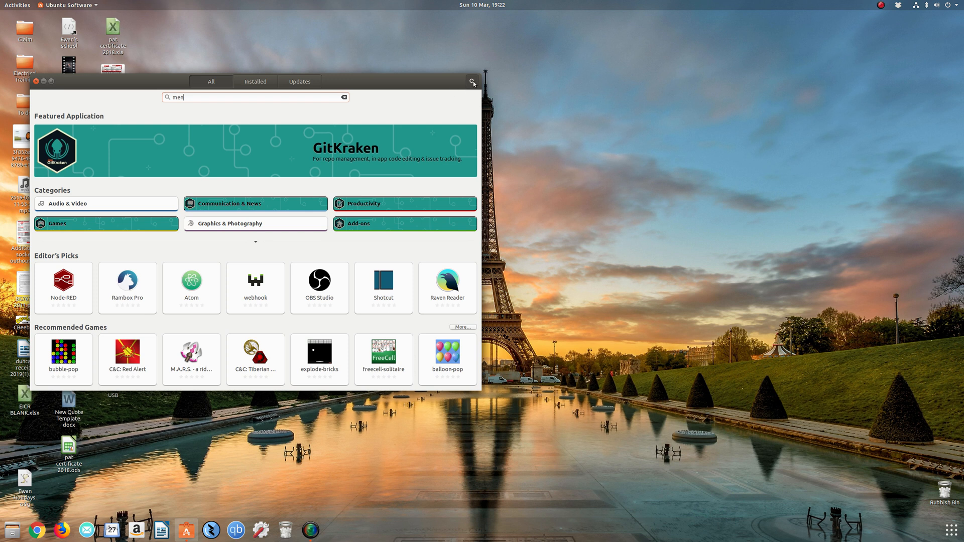
mouse_move(350, 110)
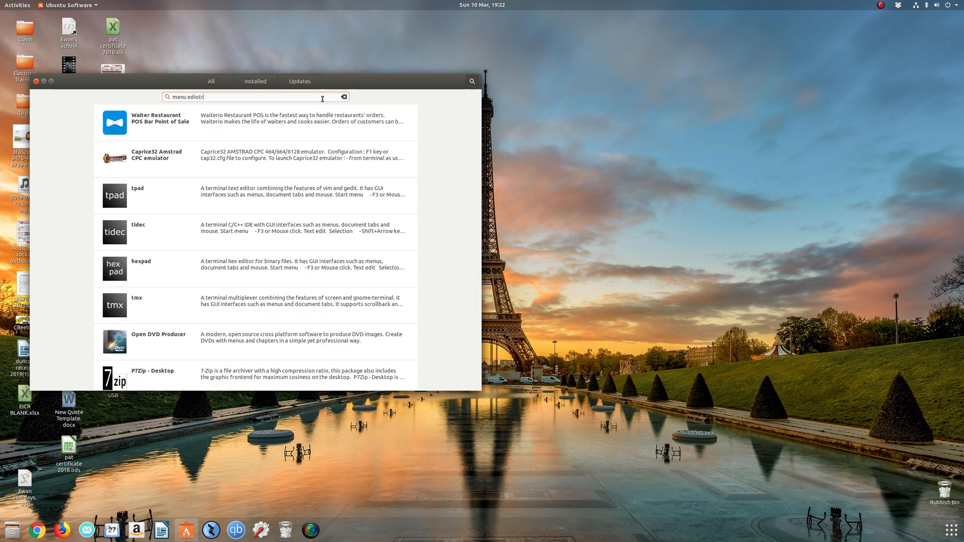
key(BackSpace)
text(t)
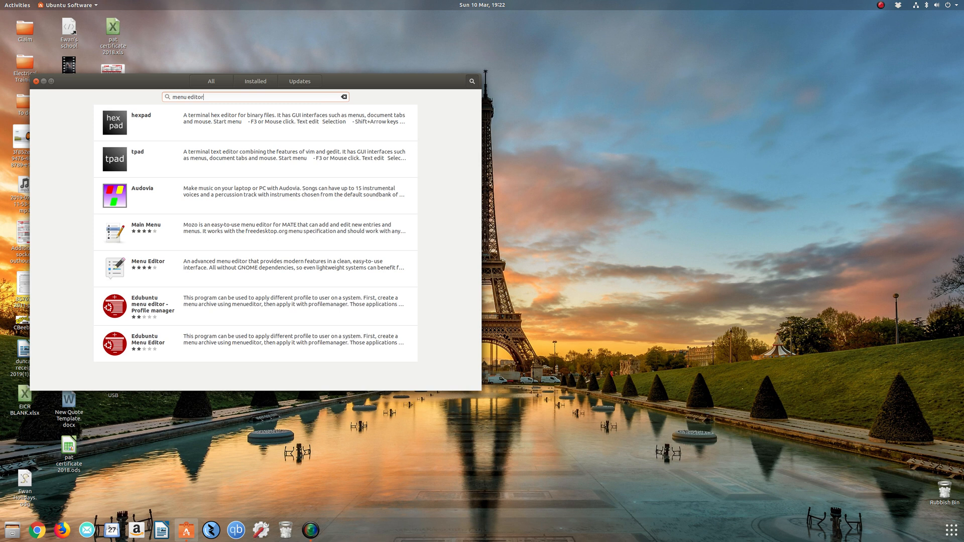
mouse_move(169, 268)
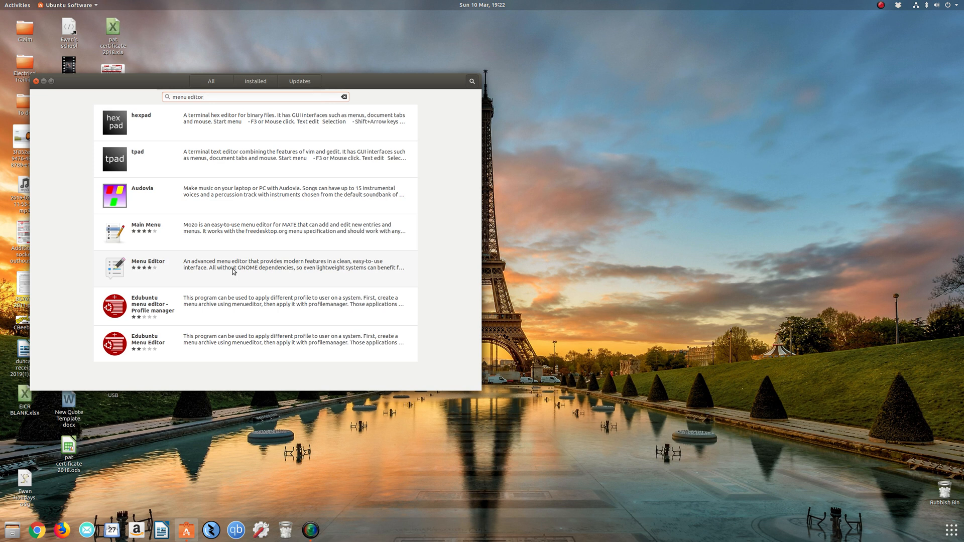
click(147, 265)
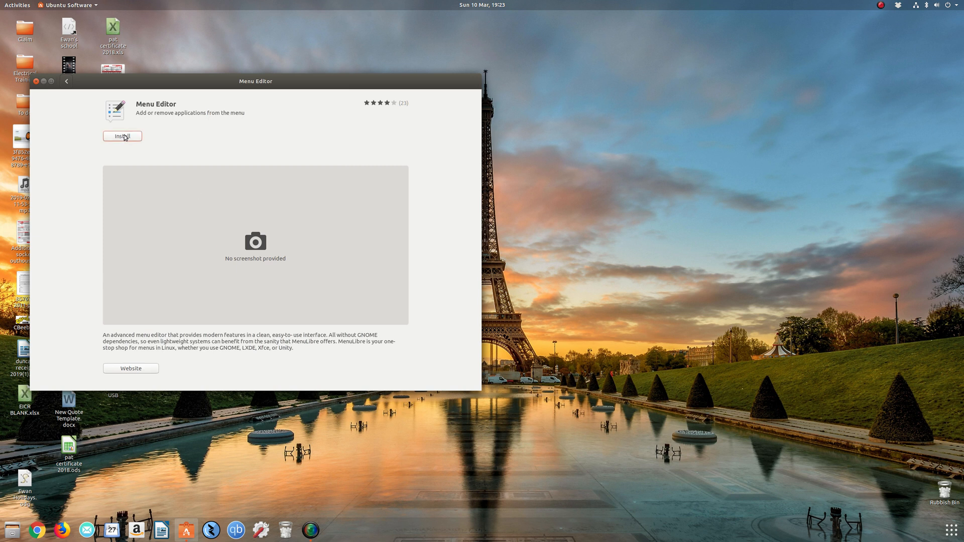
- Install Menu Editor from its Ubuntu Software page
click(123, 136)
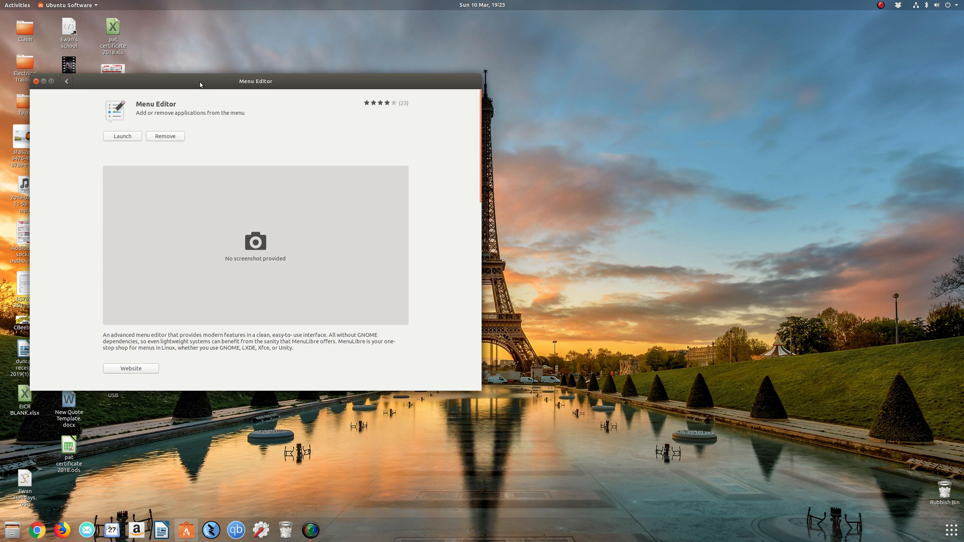
mouse_move(142, 84)
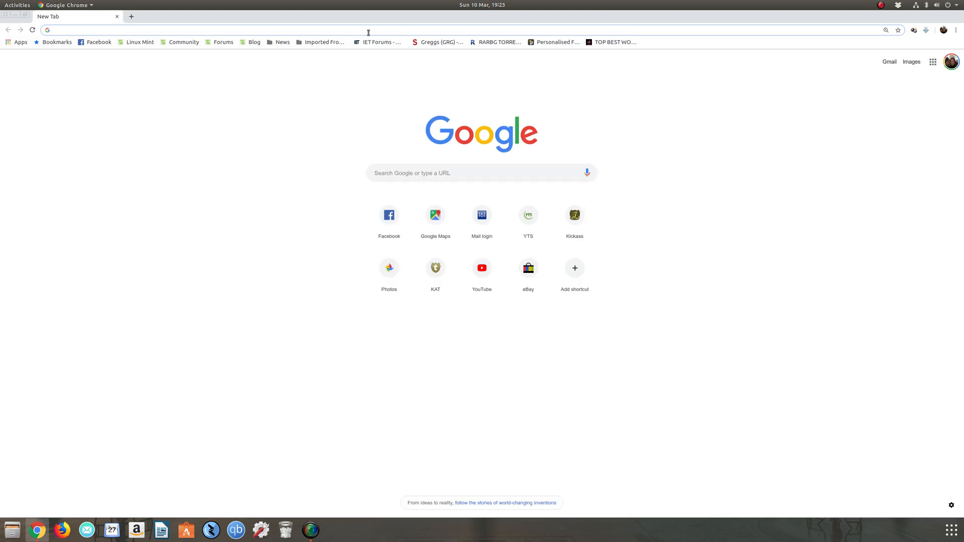
- Search Google for kdenlive, go to kdenlive.org and its Download page
text(kdenlive&oq=kdenlive&aqs=chrome.0.69i59j69i60l2j0l3.2054j0j7&sourceid=chrome&ie=UTF-8)
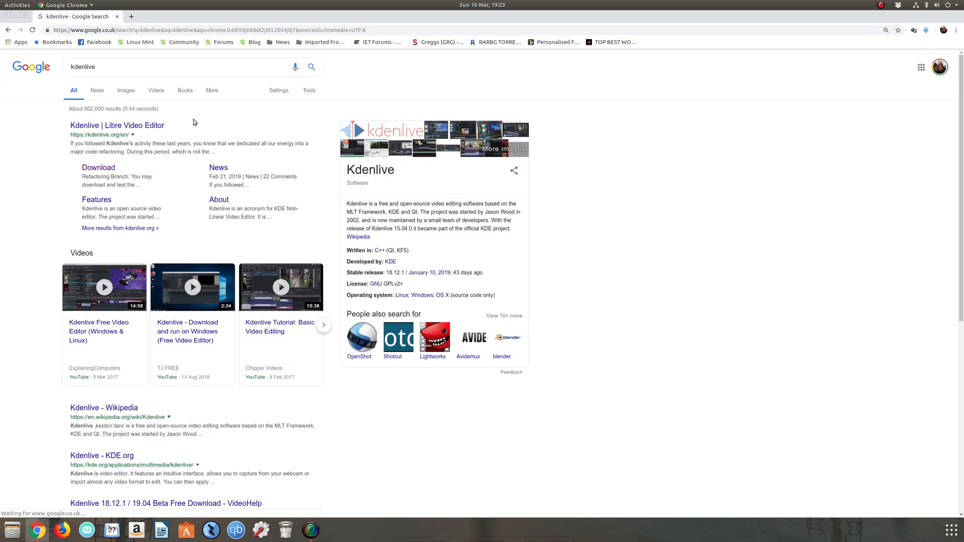
click(117, 125)
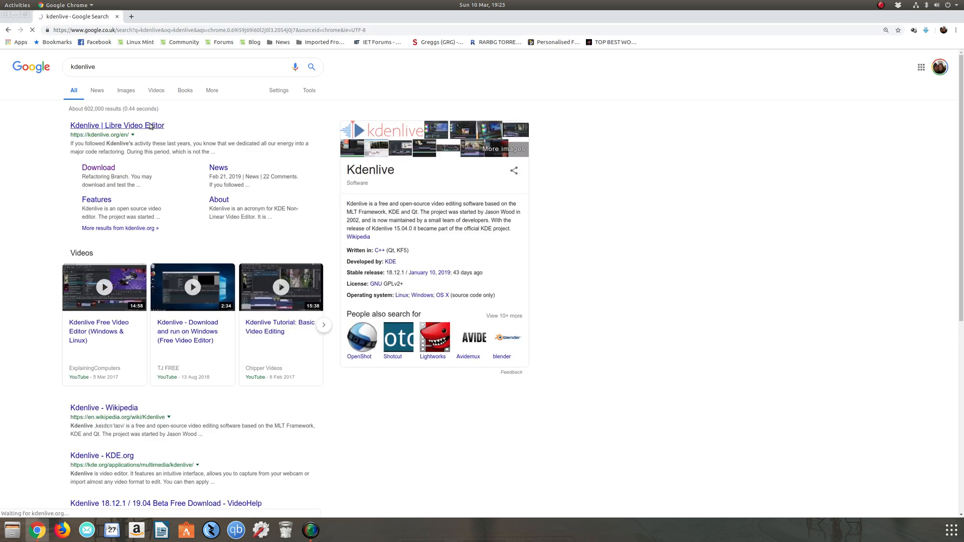
click(117, 125)
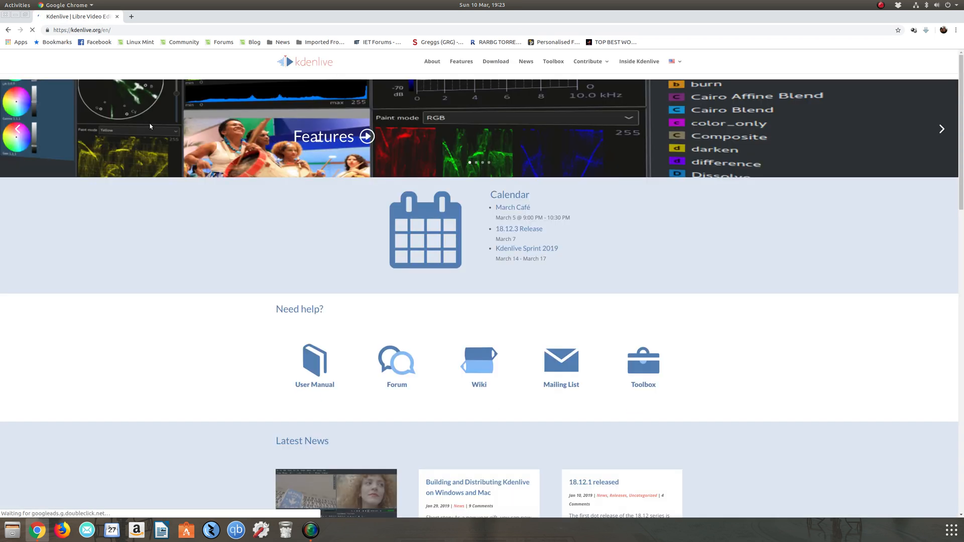
click(496, 61)
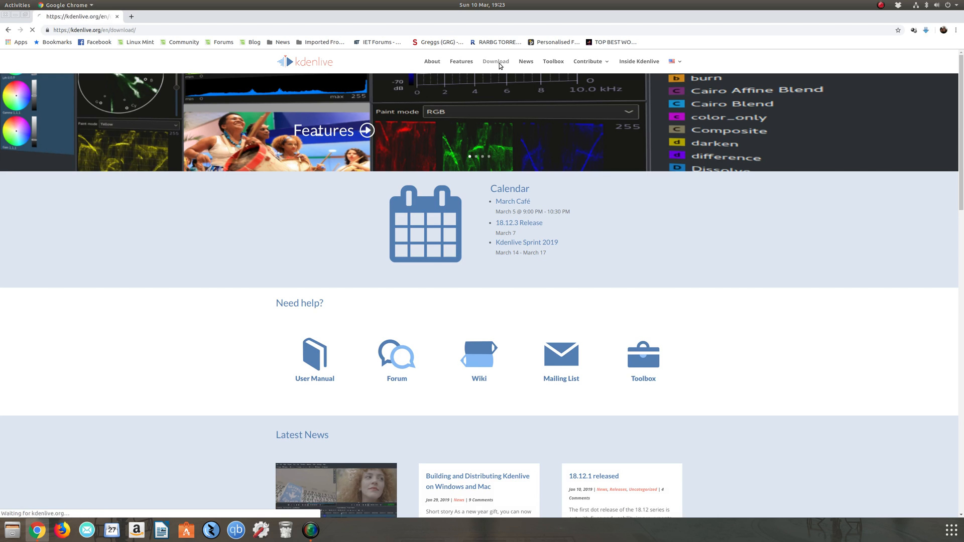
click(496, 61)
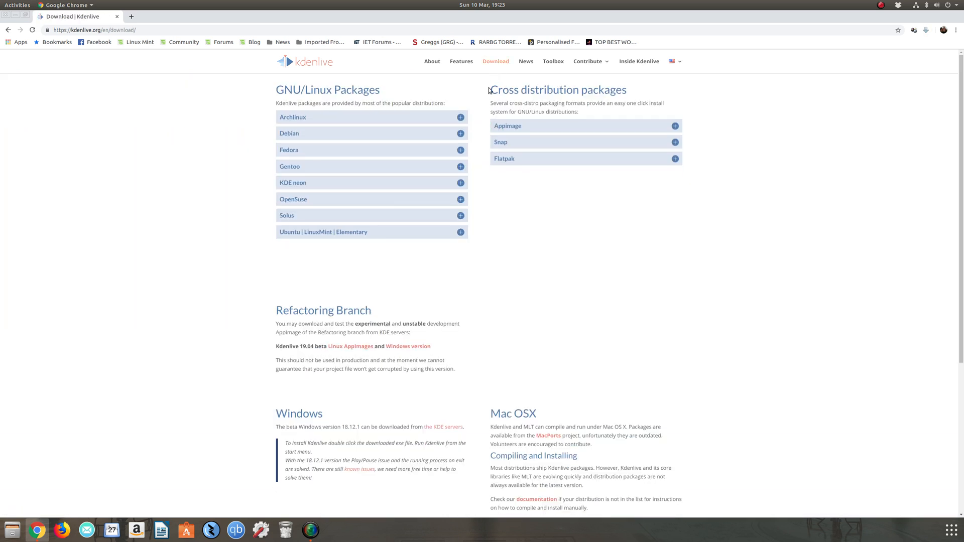
mouse_move(458, 199)
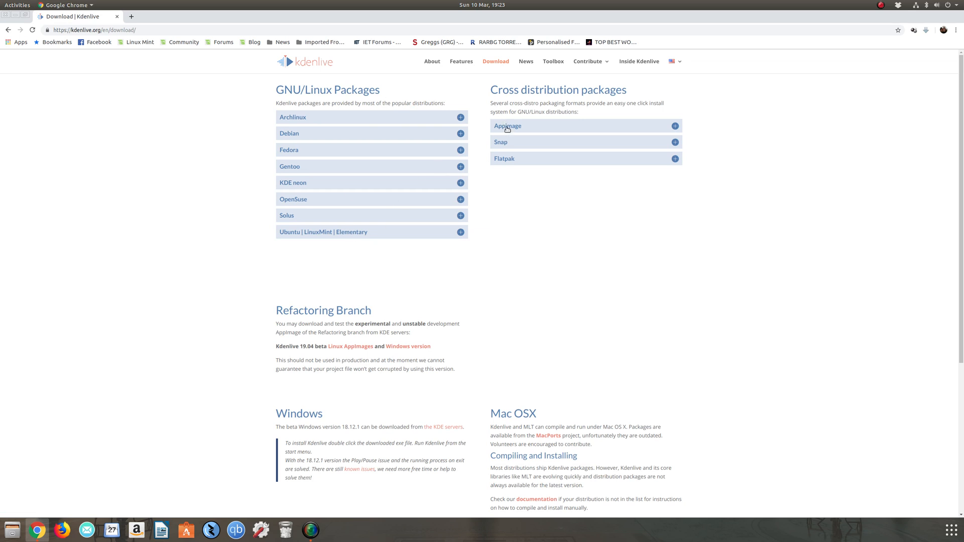
- Download the stable Kdenlive AppImage from the AppImage section and show it in its folder
click(507, 126)
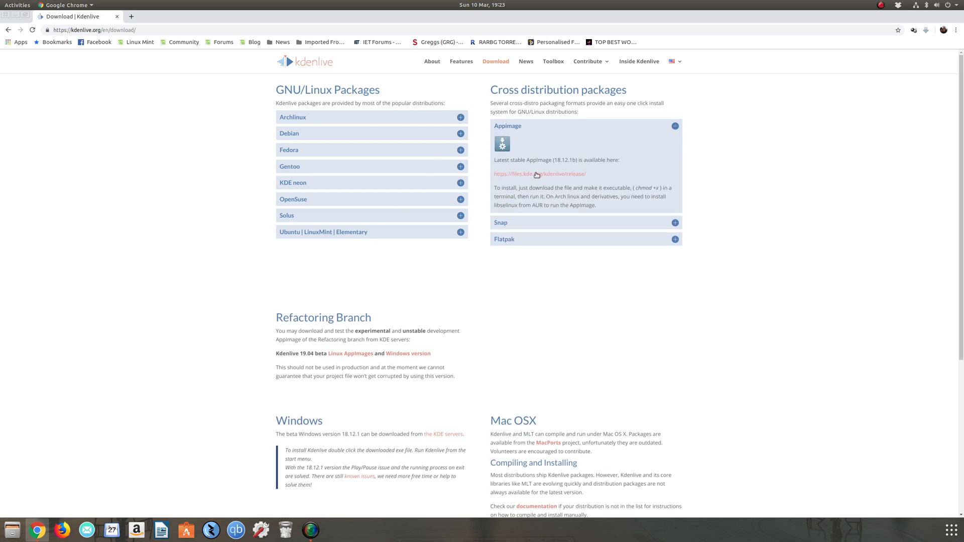
click(539, 175)
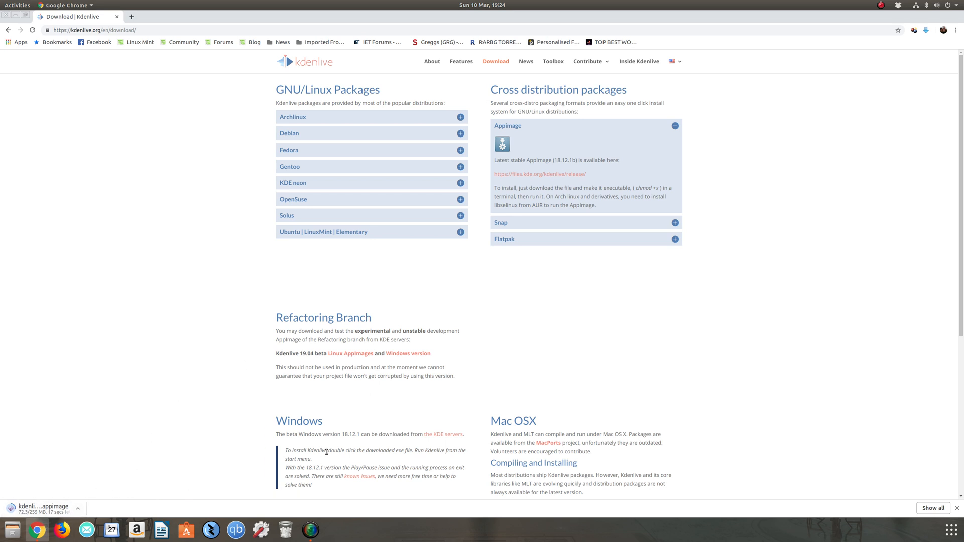
mouse_move(530, 212)
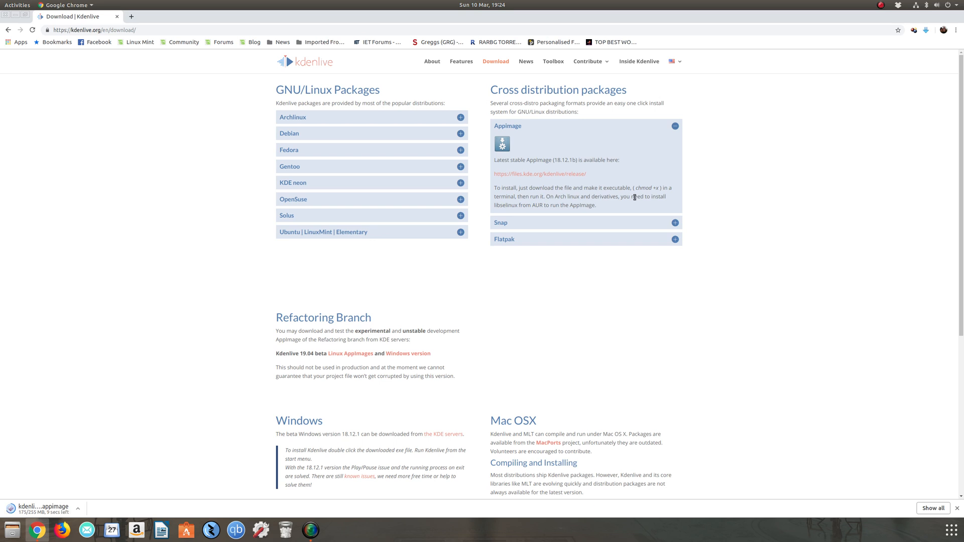
mouse_move(627, 197)
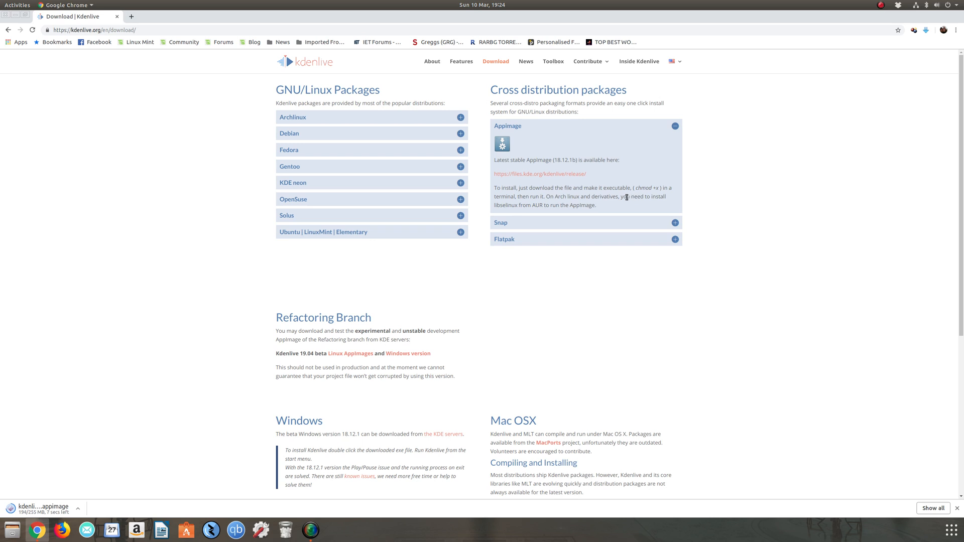
mouse_move(549, 228)
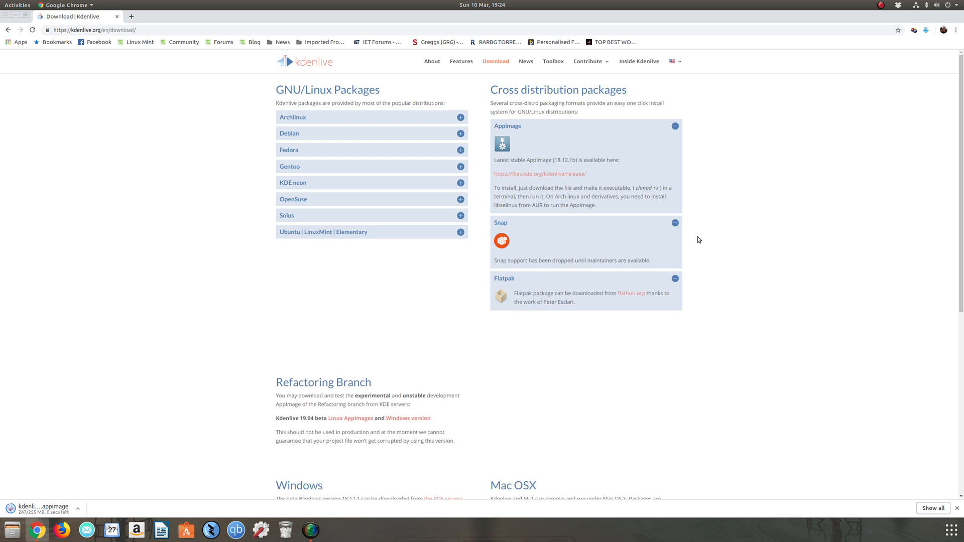
mouse_move(348, 340)
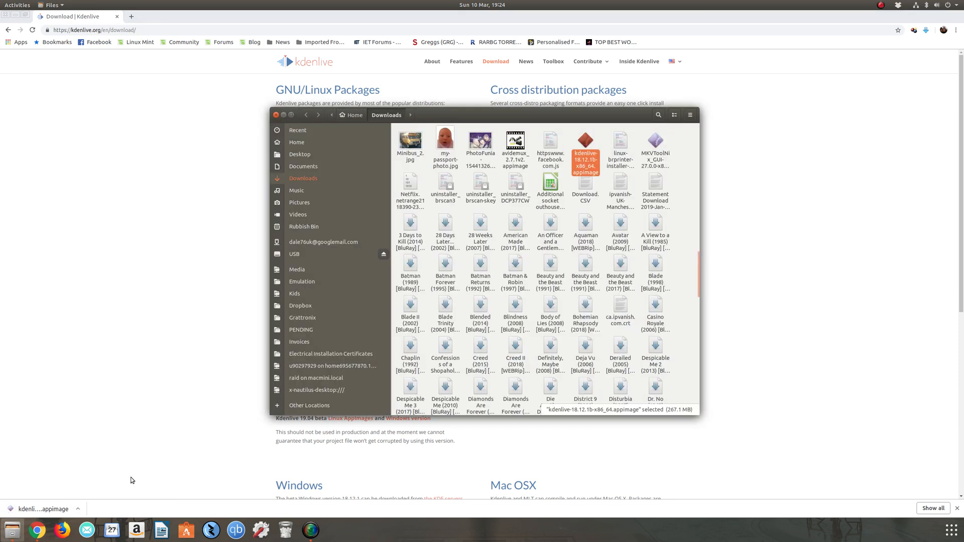
right_click(585, 148)
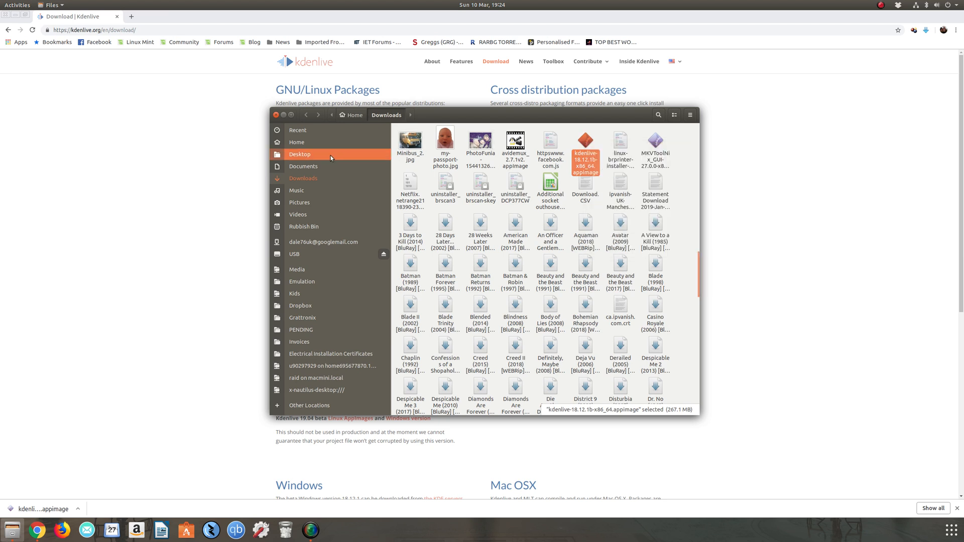
click(295, 142)
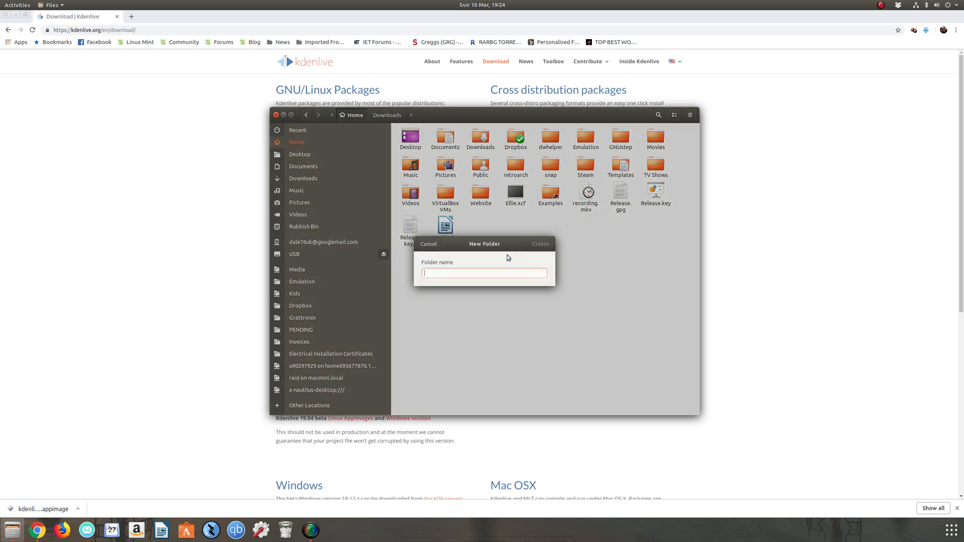
- Create Home/Applications/Kdenlive and paste the Kdenlive AppImage into it
text(Appl)
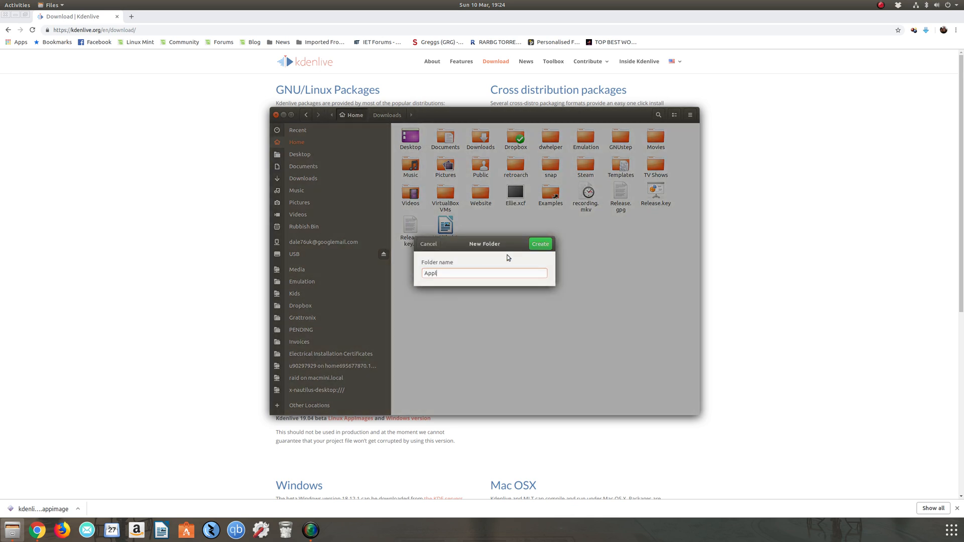
click(539, 243)
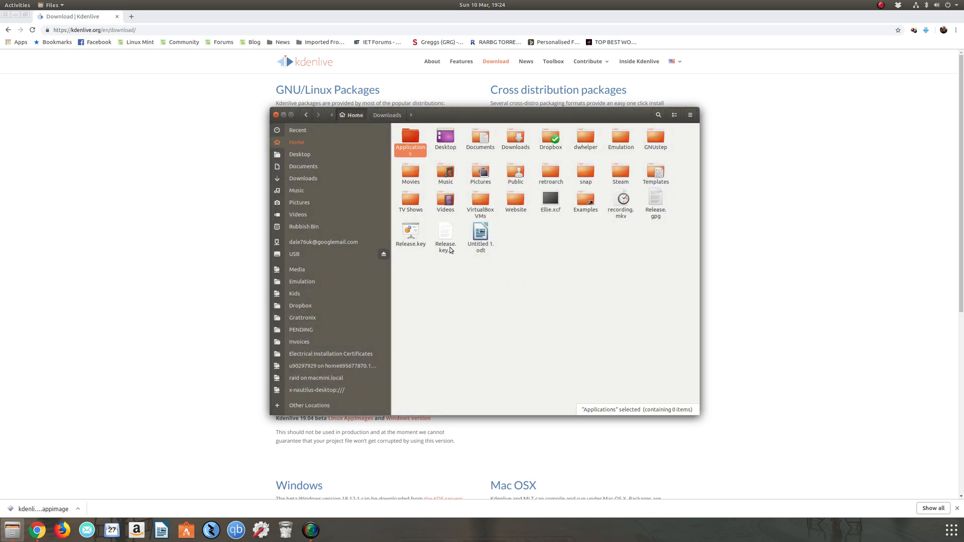
double_click(410, 140)
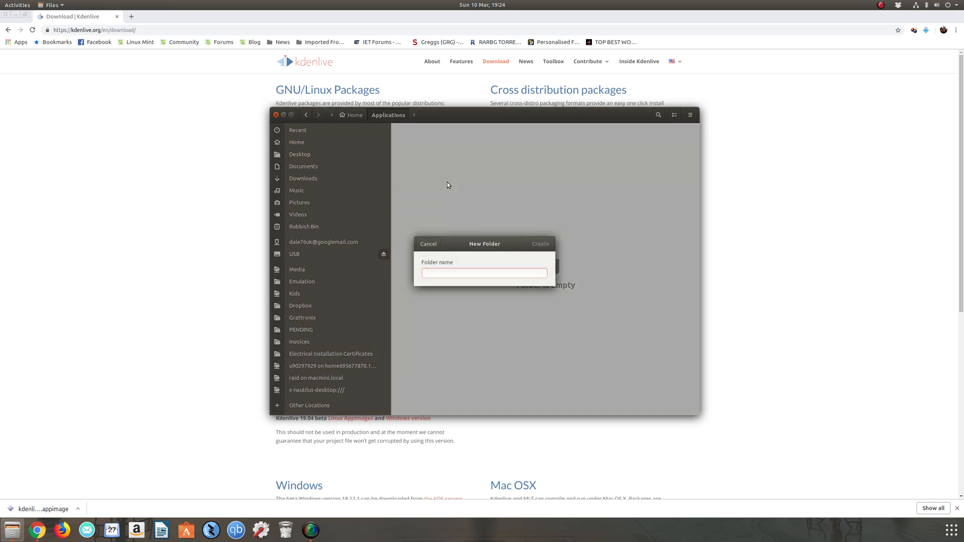
text(Kdenli)
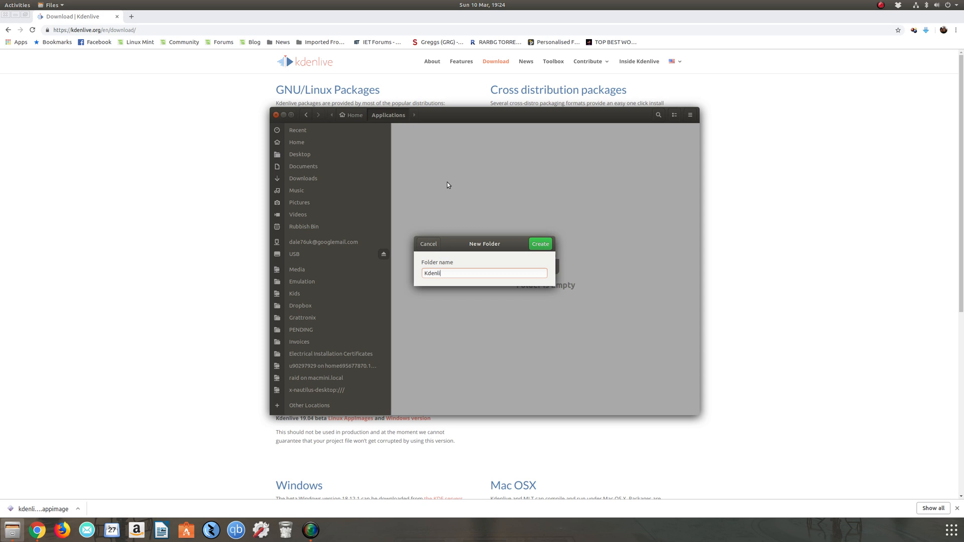
click(539, 243)
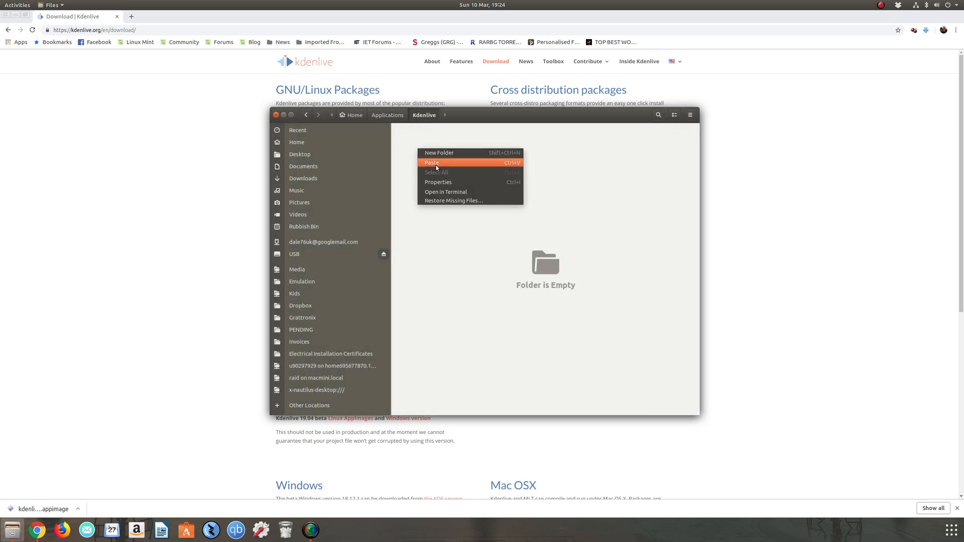
click(432, 162)
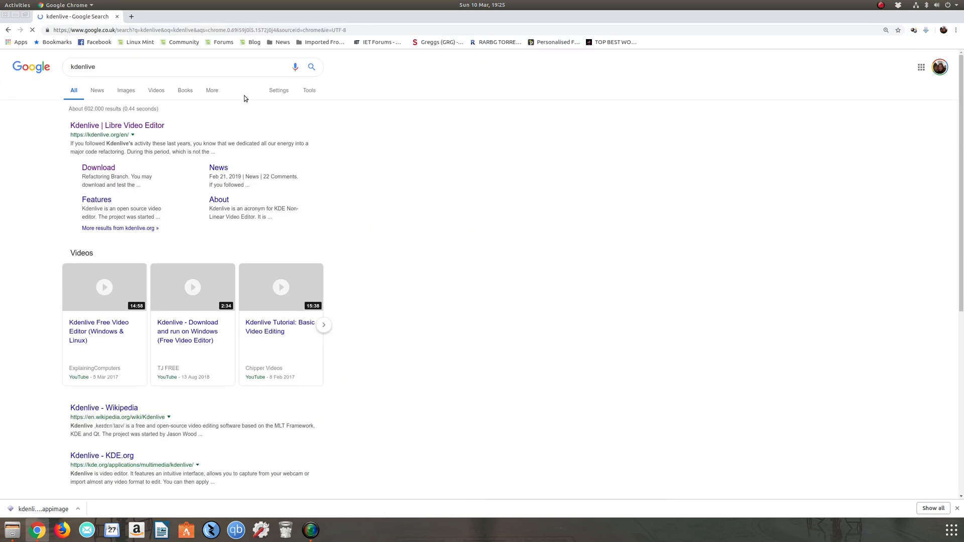
- Switch to Google Images results and enlarge the Kdenlive logo
click(125, 90)
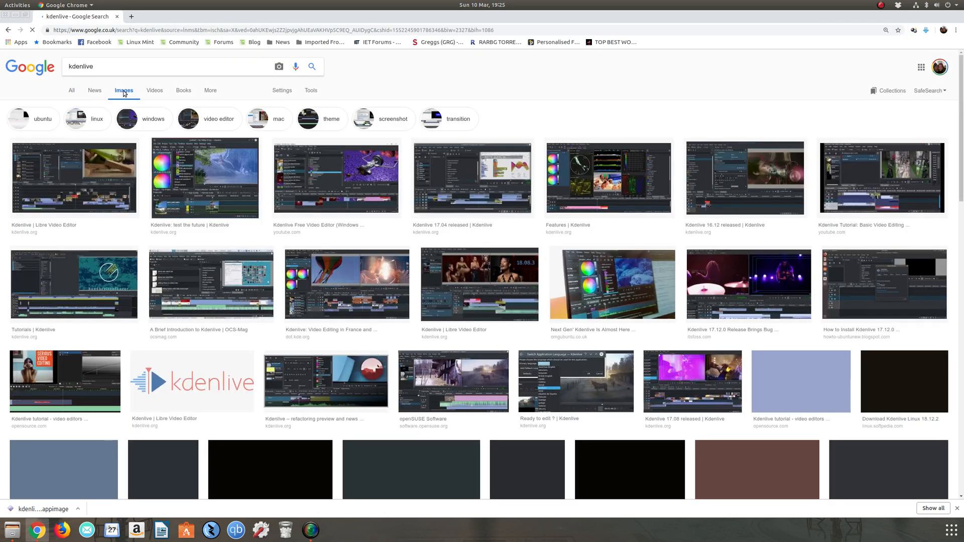
scroll(down, 3)
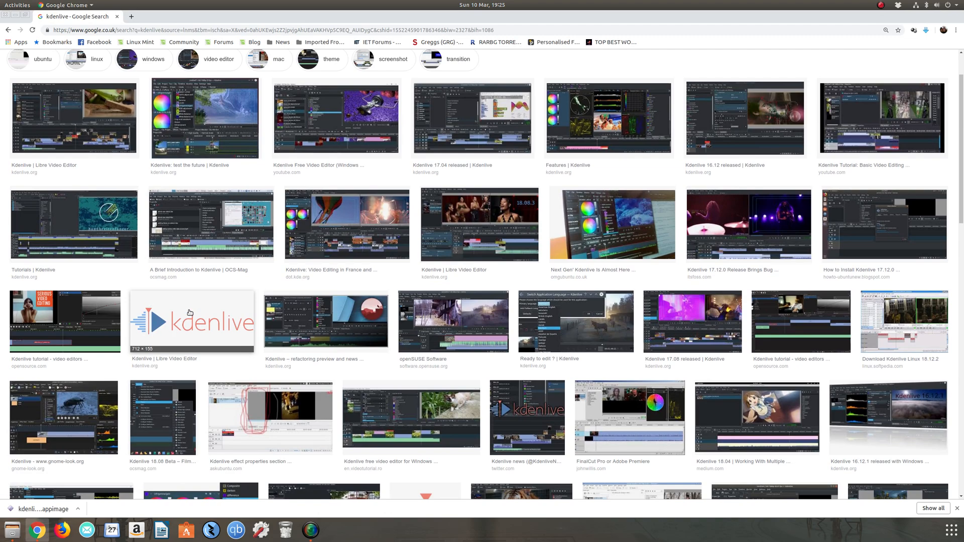
scroll(down, 3)
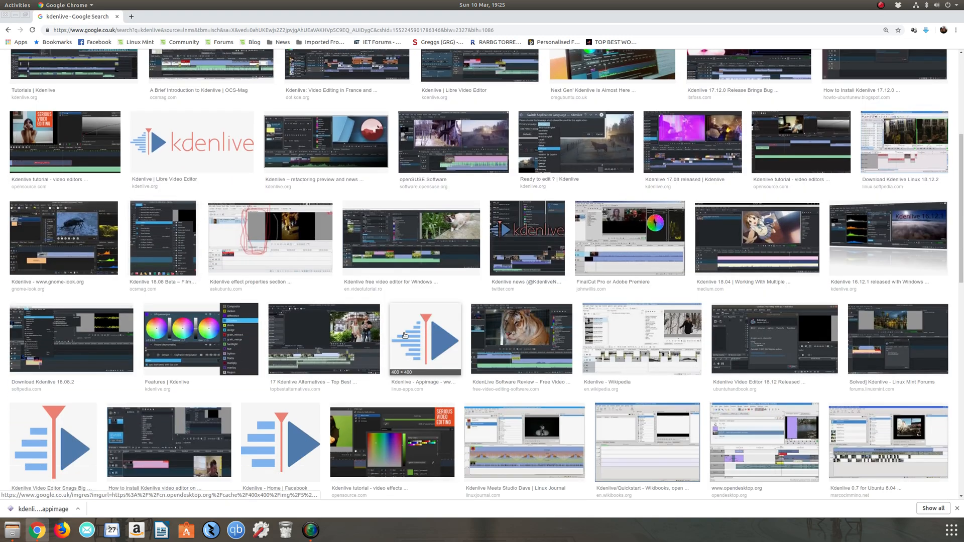
click(424, 339)
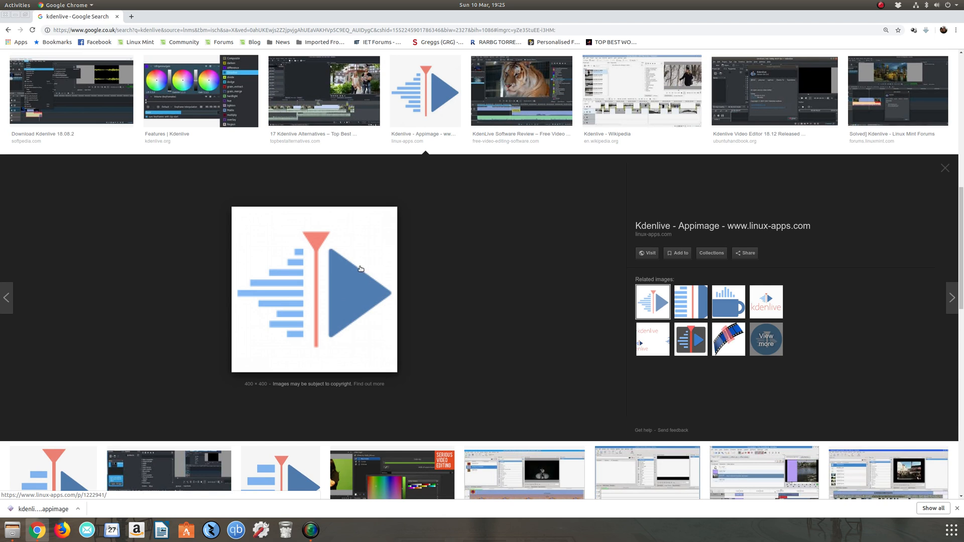
- Save the logo image, browsing the save dialog to Home > Applications
right_click(361, 268)
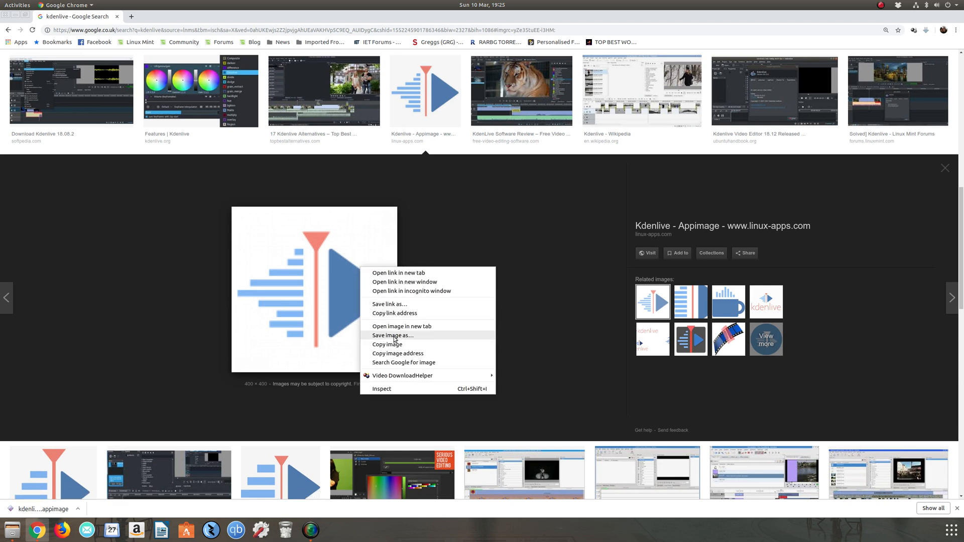
click(392, 335)
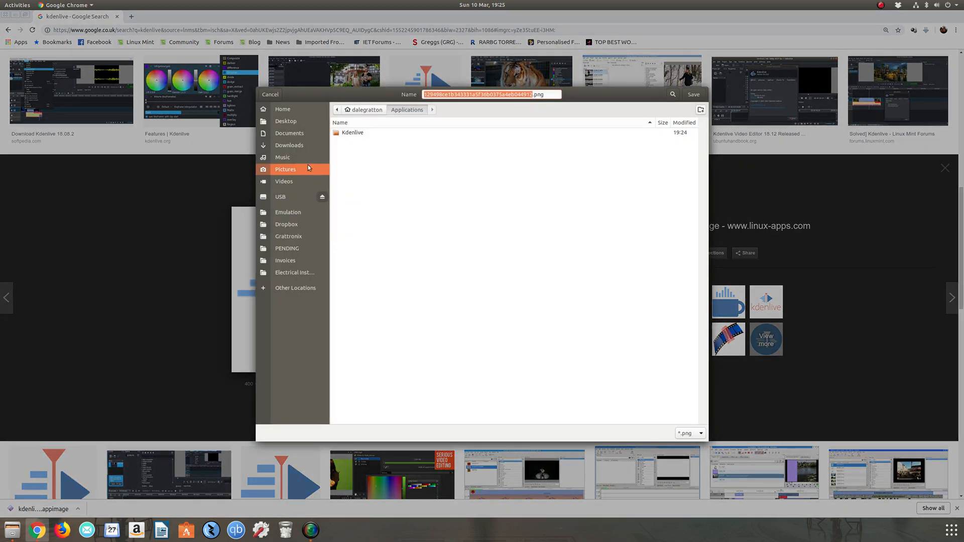
click(282, 109)
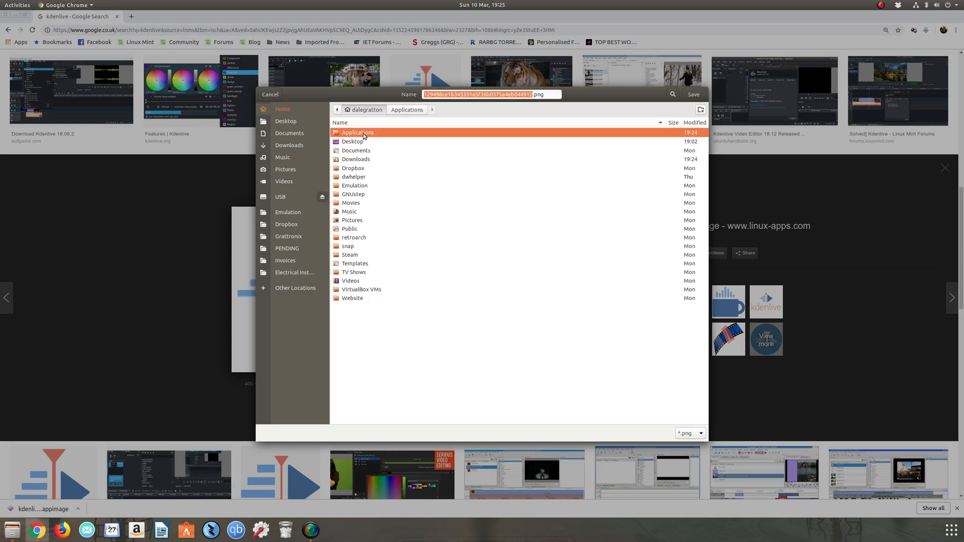
double_click(357, 132)
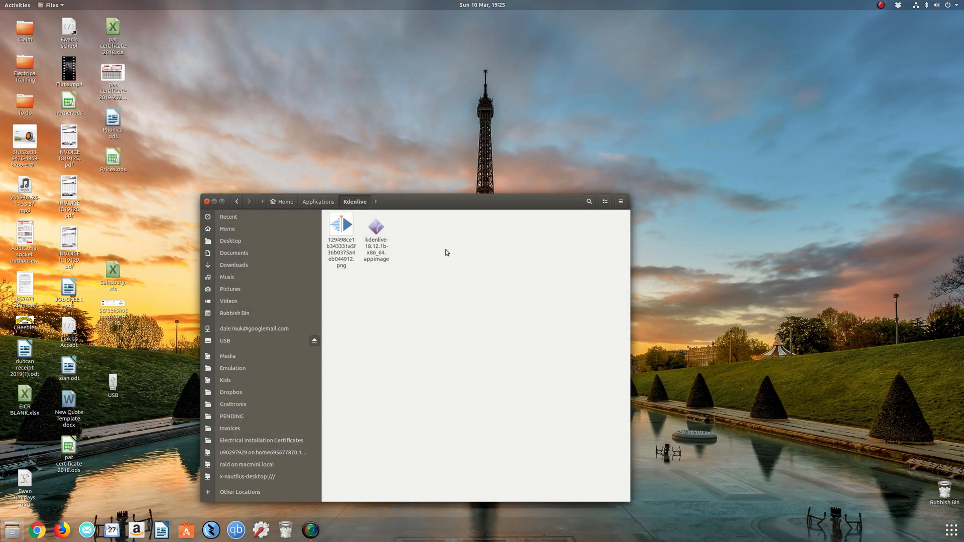
- Select the Kdenlive AppImage in the Applications/Kdenlive folder beside the logo PNG
click(375, 227)
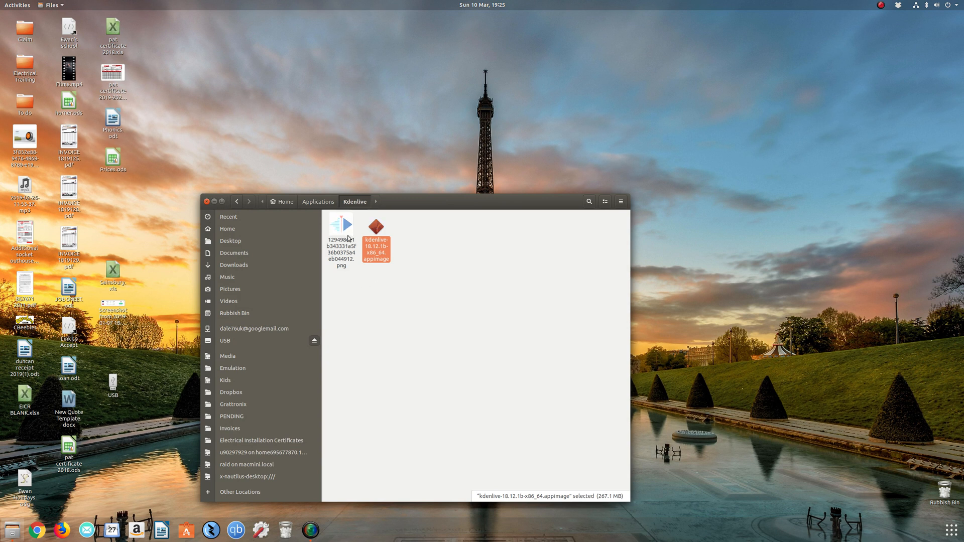
click(340, 227)
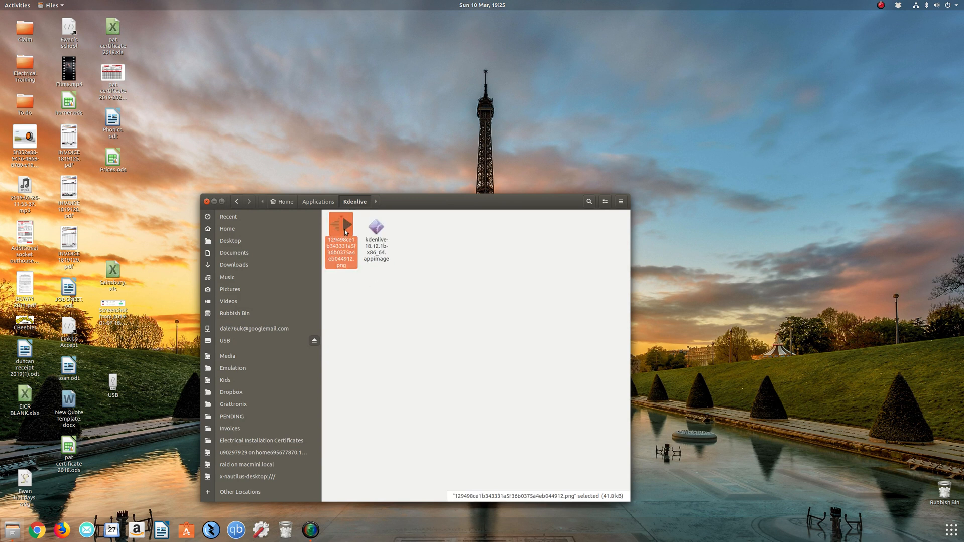
mouse_move(377, 227)
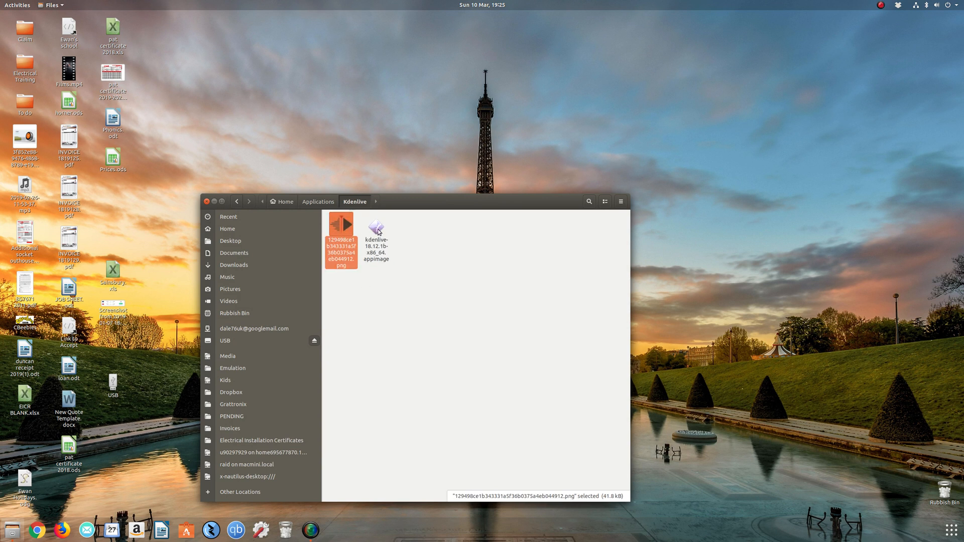
click(376, 226)
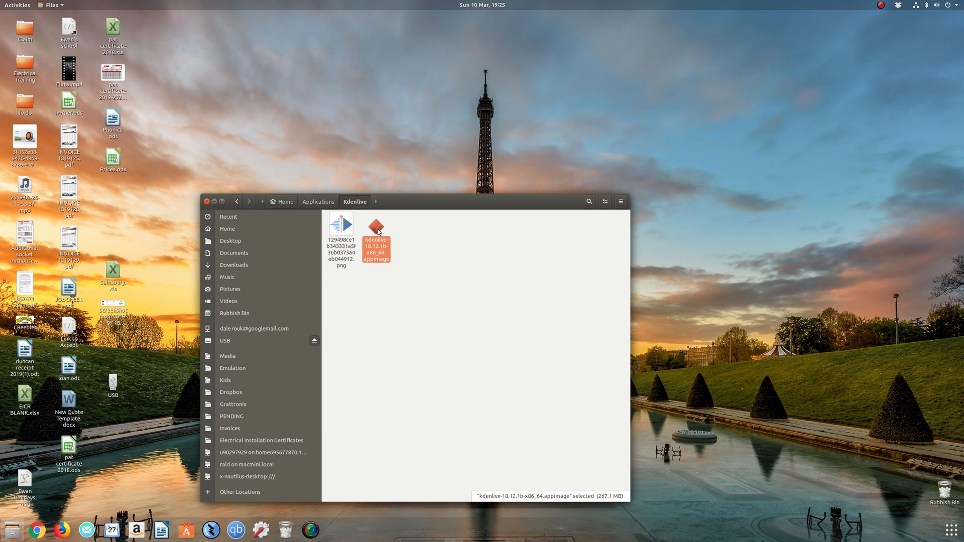
- In the AppImage's Properties, allow executing the file as a program
right_click(375, 234)
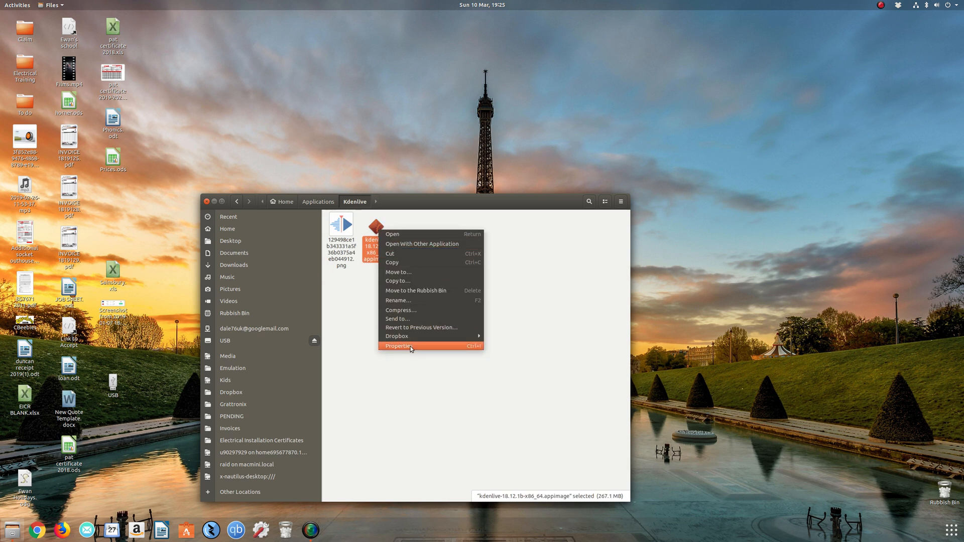
click(398, 345)
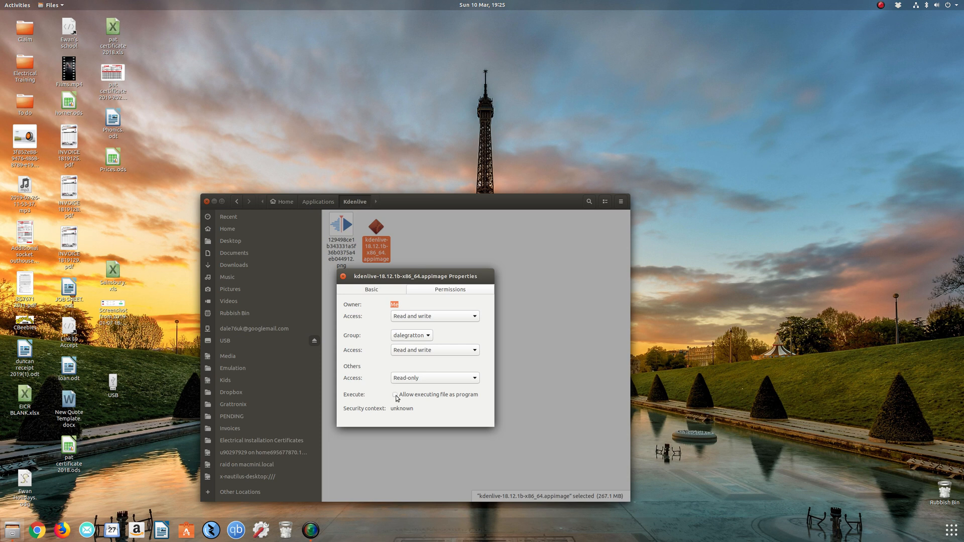
click(395, 394)
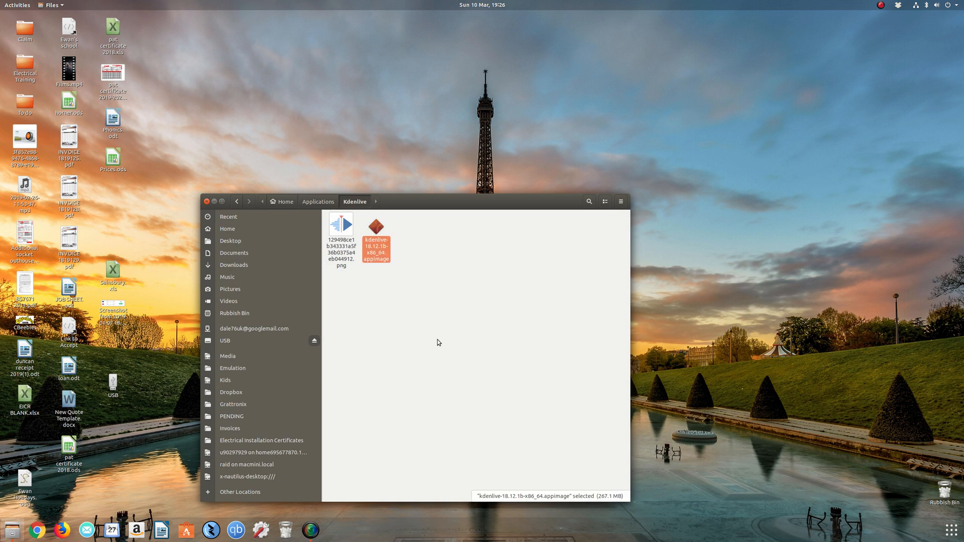
double_click(375, 228)
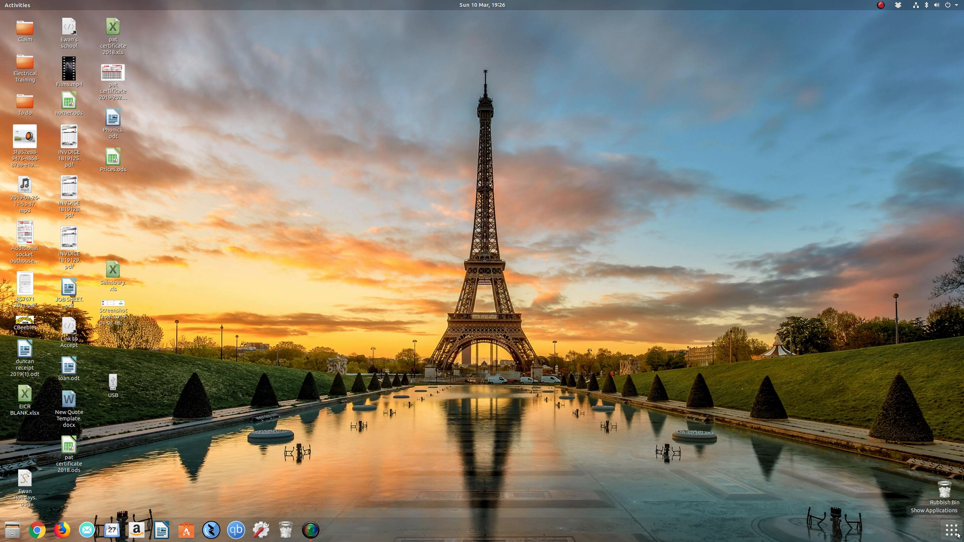
- Launch Menu Editor from the GNOME applications search for 'menu'
click(935, 510)
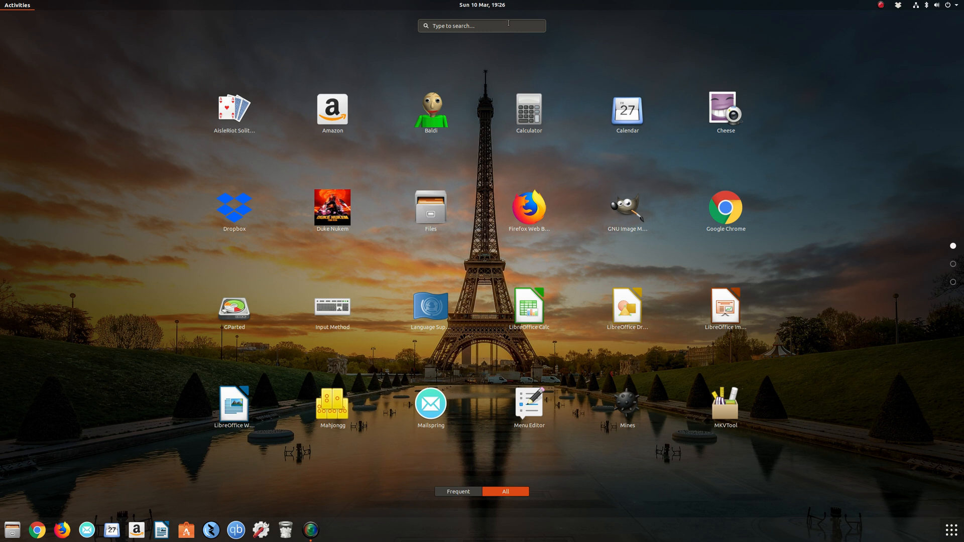
text(menu)
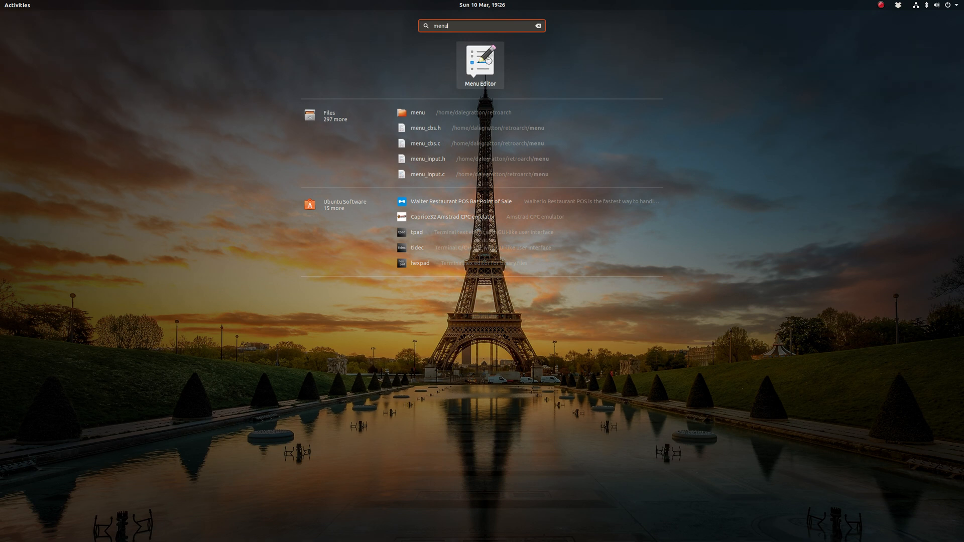
click(480, 65)
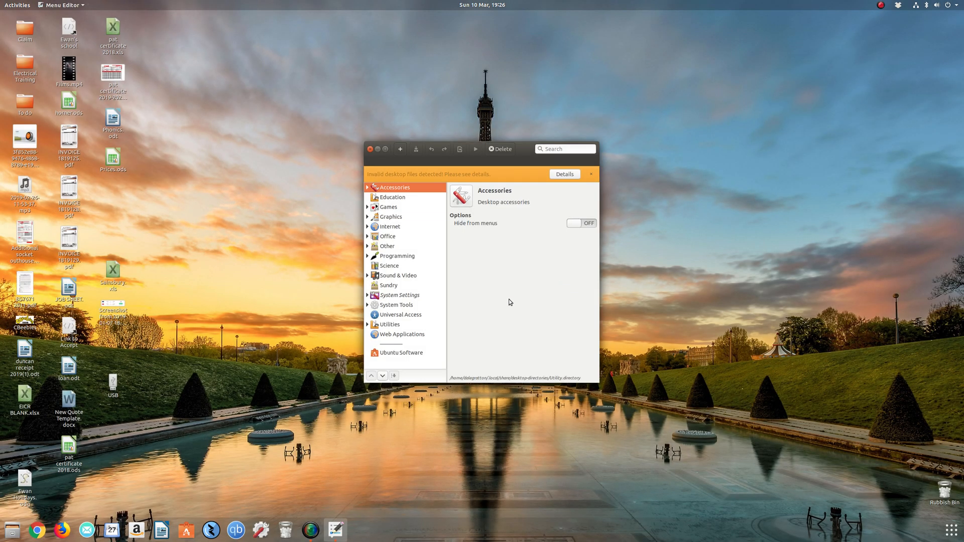
mouse_move(421, 303)
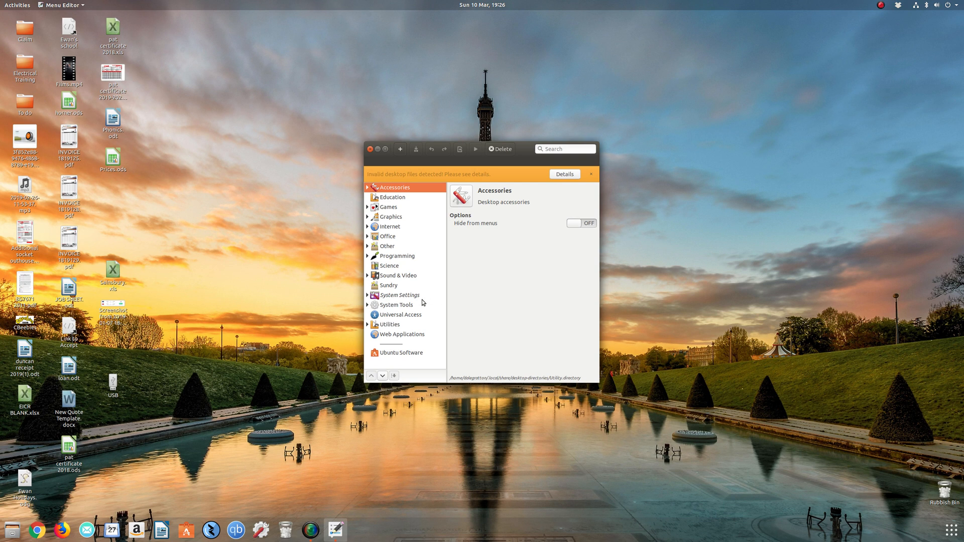
mouse_move(384, 278)
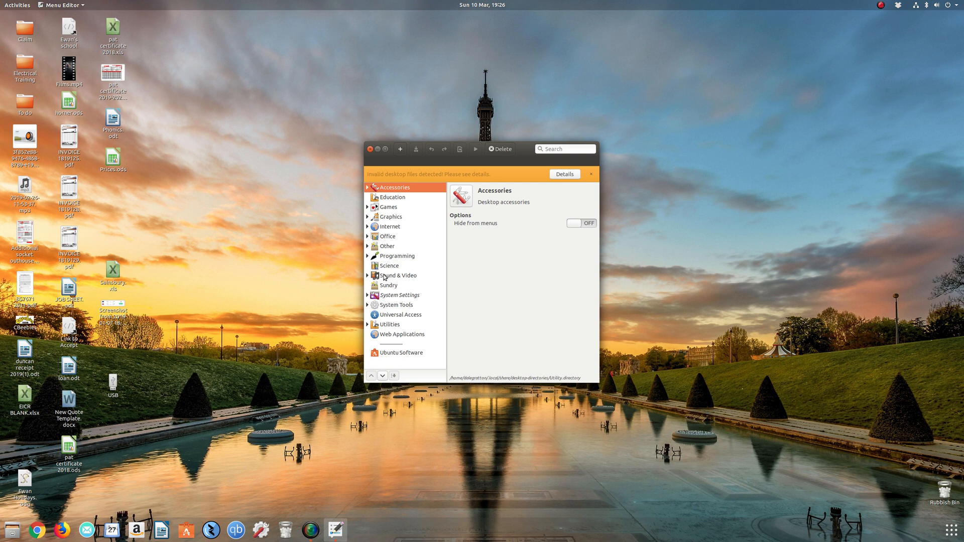
- Add a Sound & Video launcher 'KdenLive', description 'Video Editing Software', with the Kdenlive AppImage as command
click(397, 276)
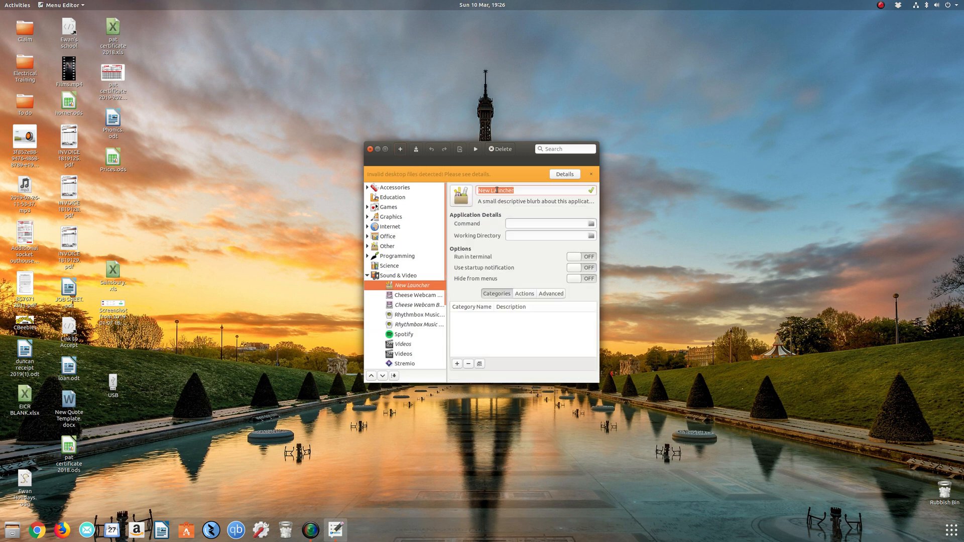
text(KdenLive)
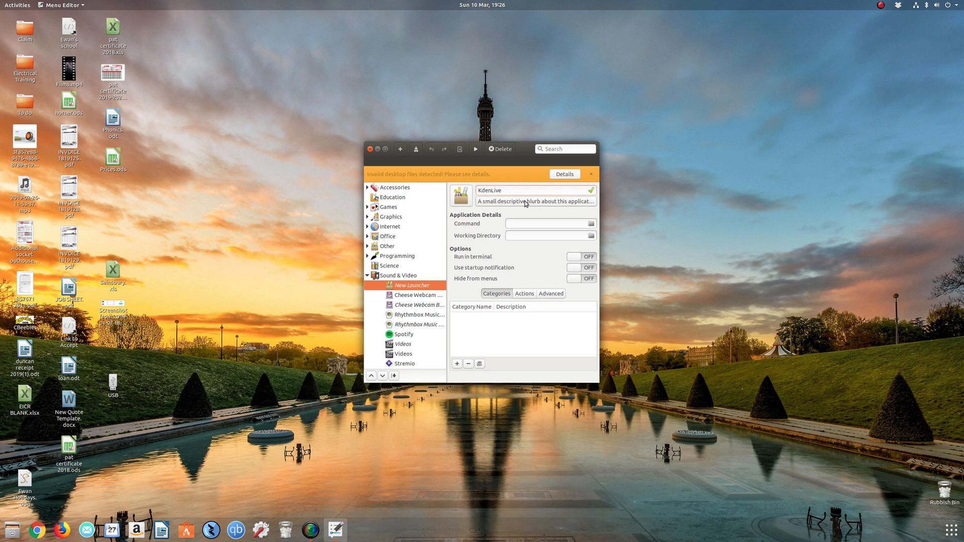
text(Video Editing Soft)
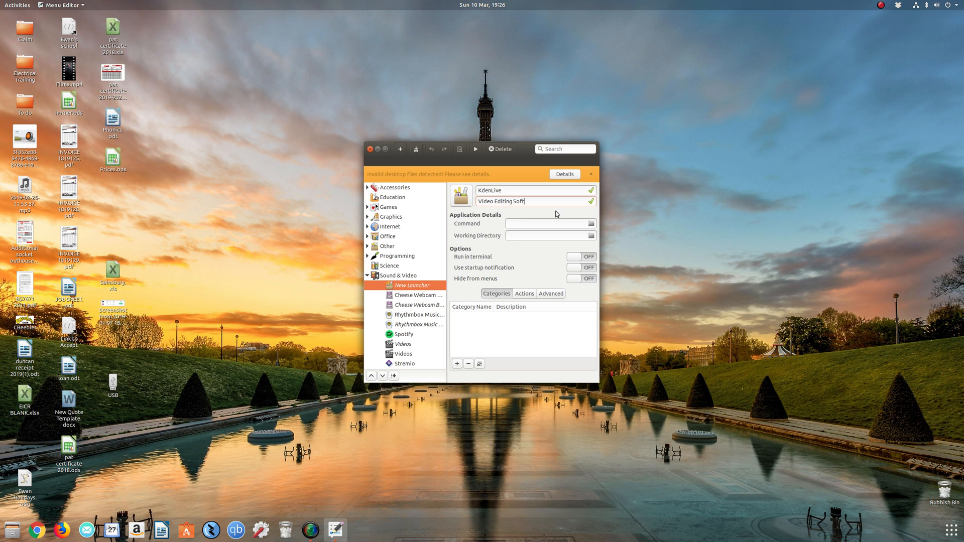
text(ware)
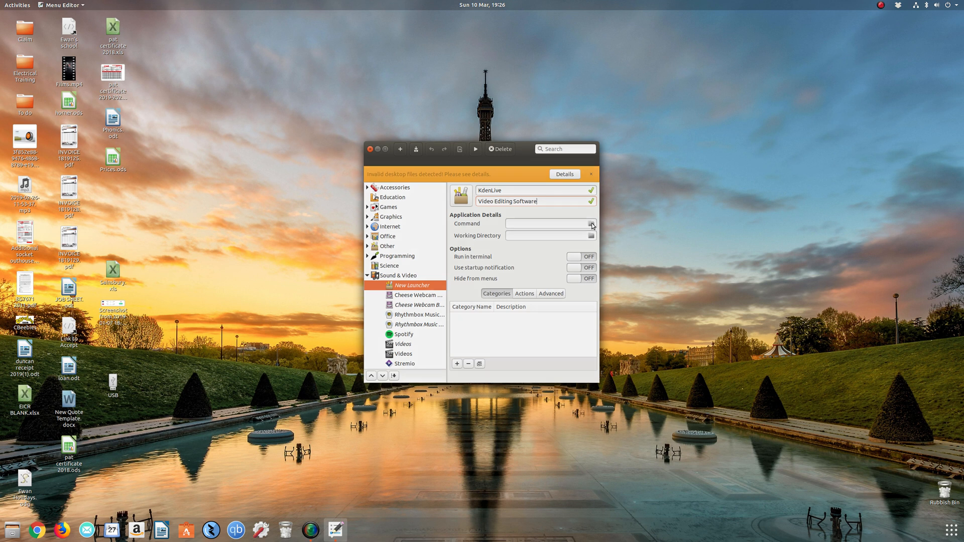
click(591, 224)
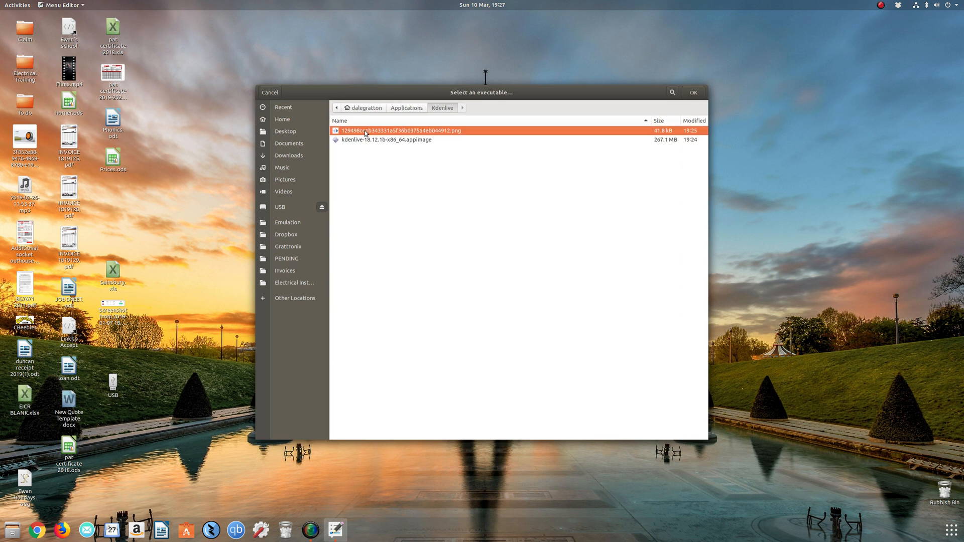
click(386, 140)
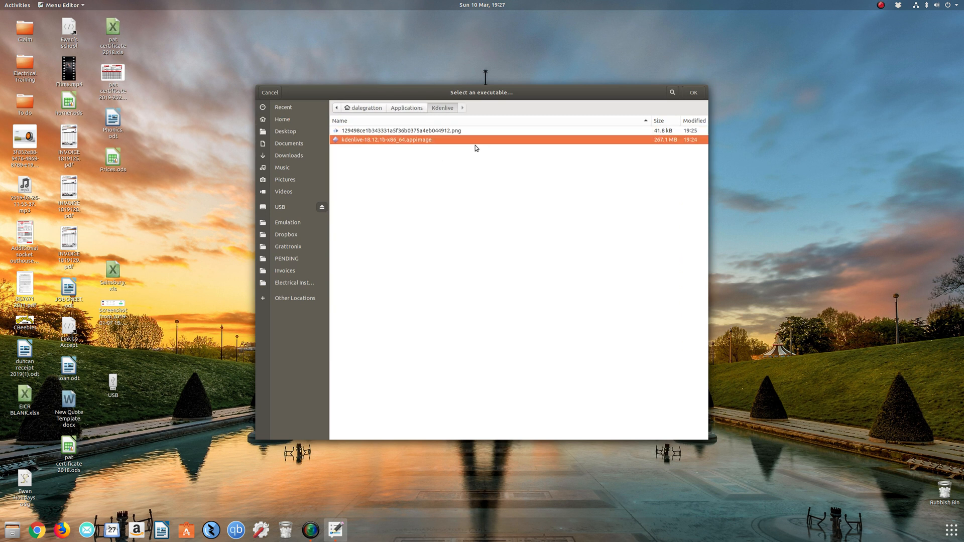
- Confirm the Kdenlive AppImage as command and set its Kdenlive folder as working directory
click(693, 93)
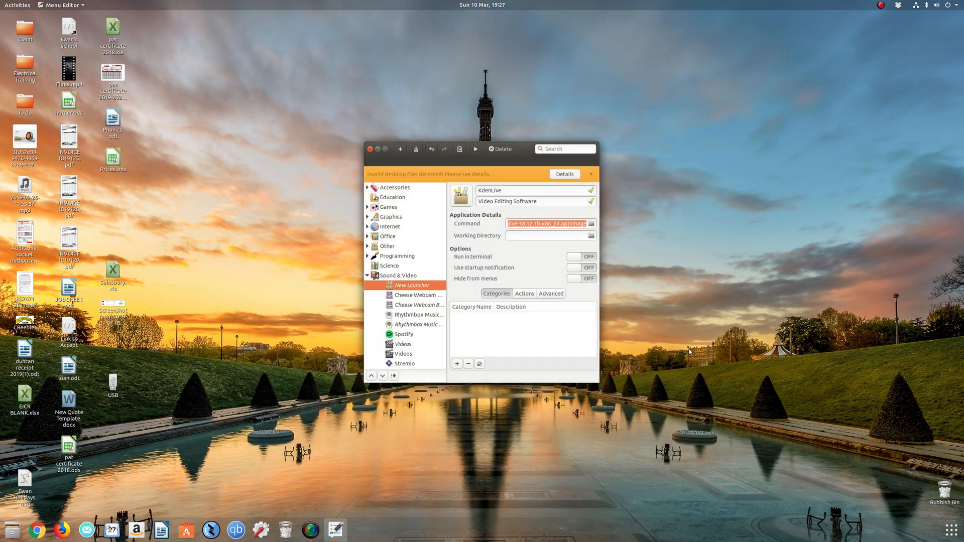
click(590, 236)
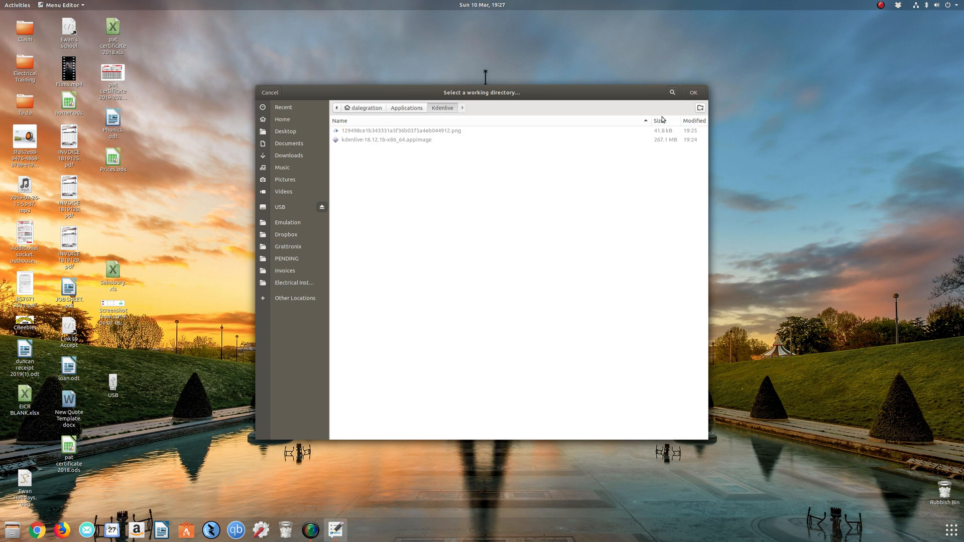
click(693, 92)
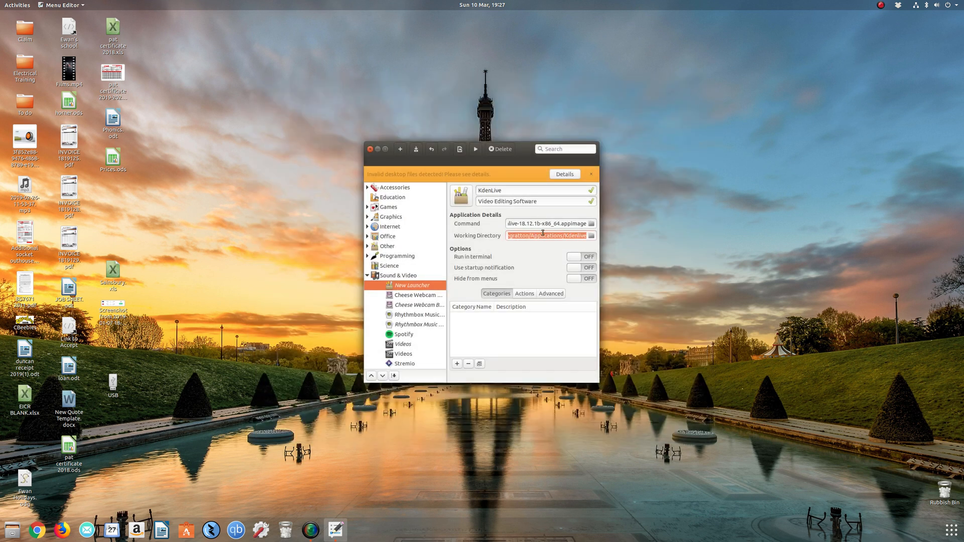
mouse_move(534, 271)
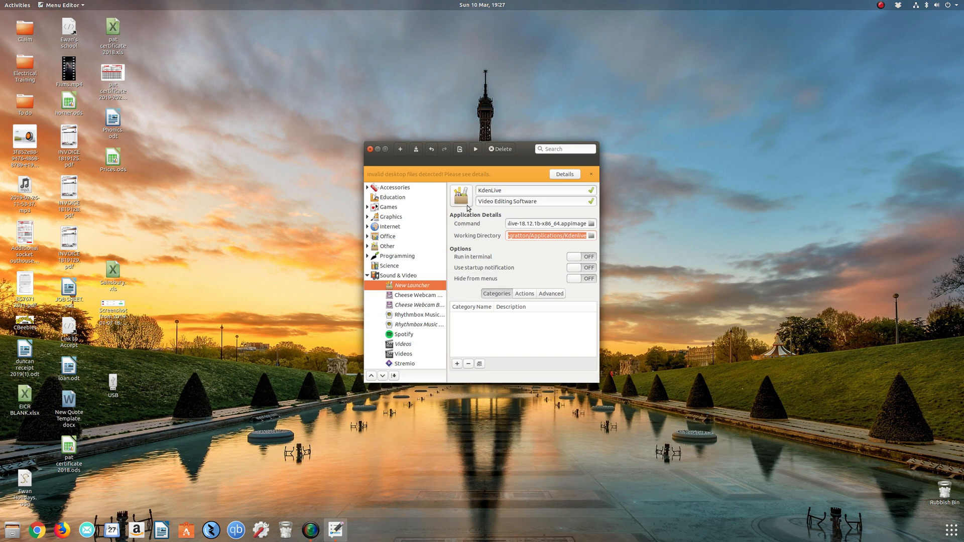
- Browse files from the launcher icon into Applications to pick the Kdenlive PNG logo
click(460, 197)
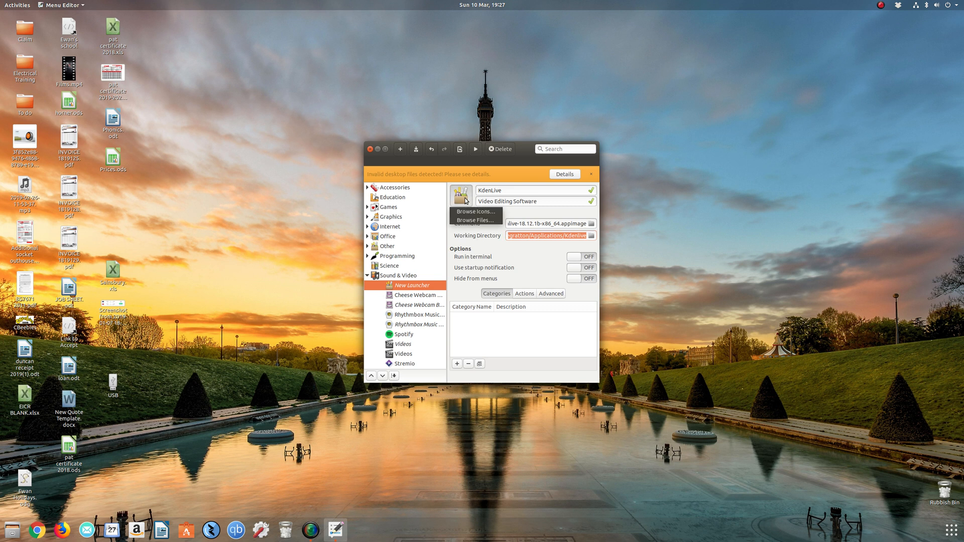
mouse_move(475, 211)
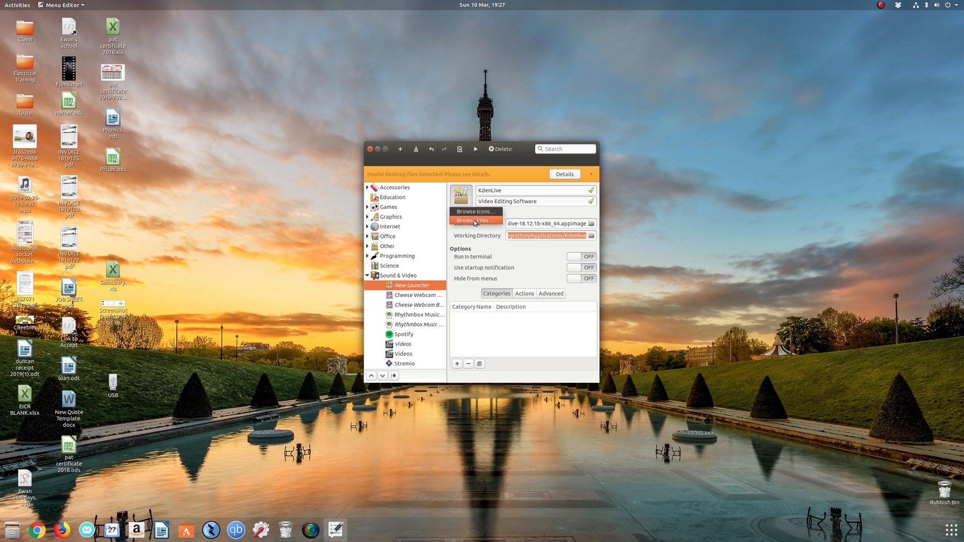
click(474, 211)
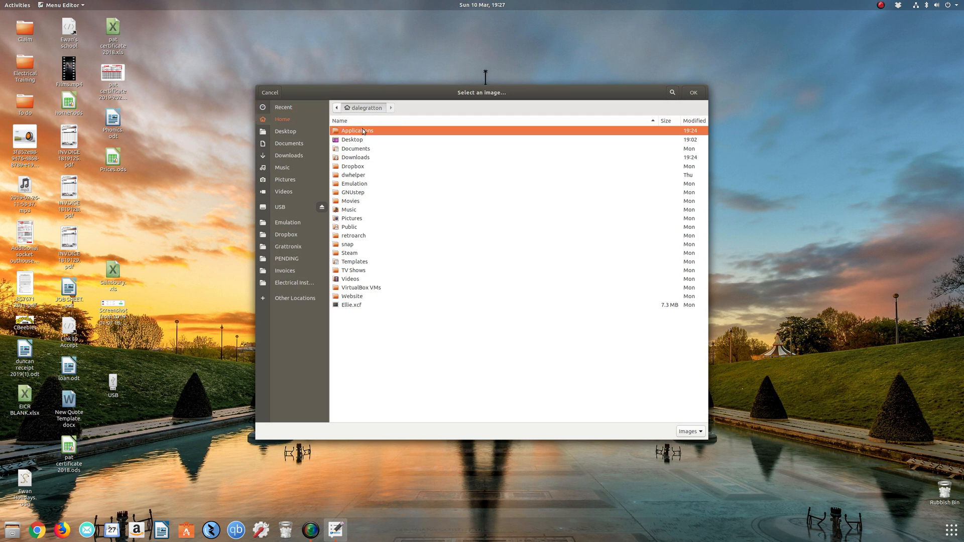
double_click(357, 130)
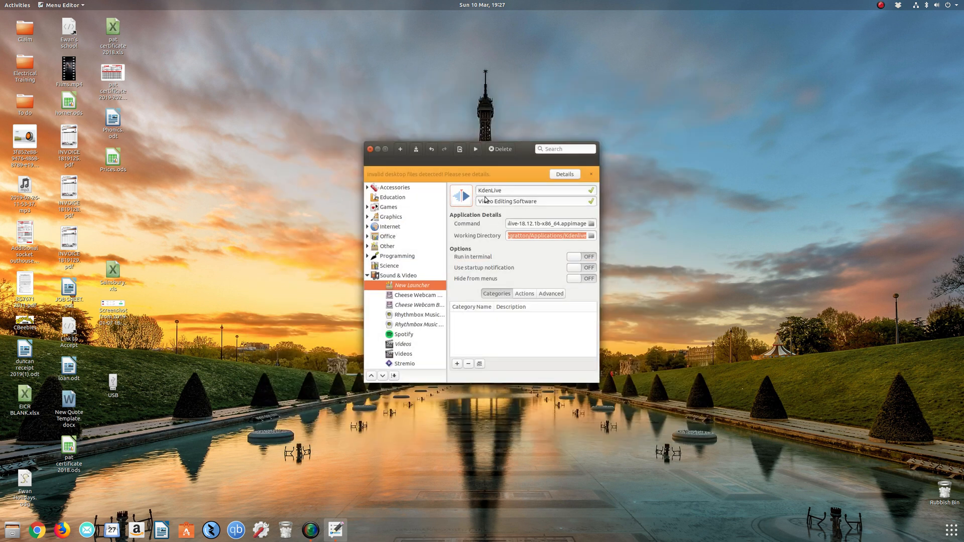
click(589, 174)
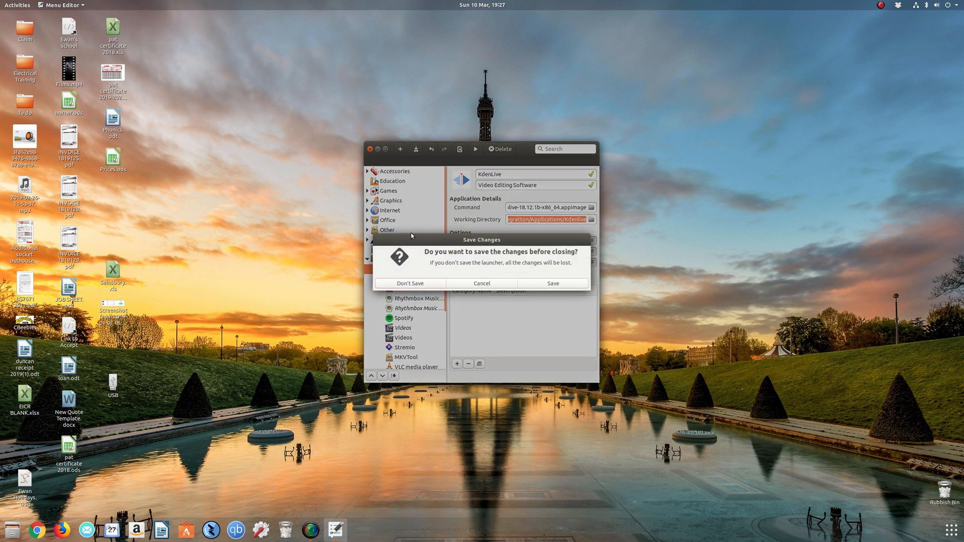
click(410, 284)
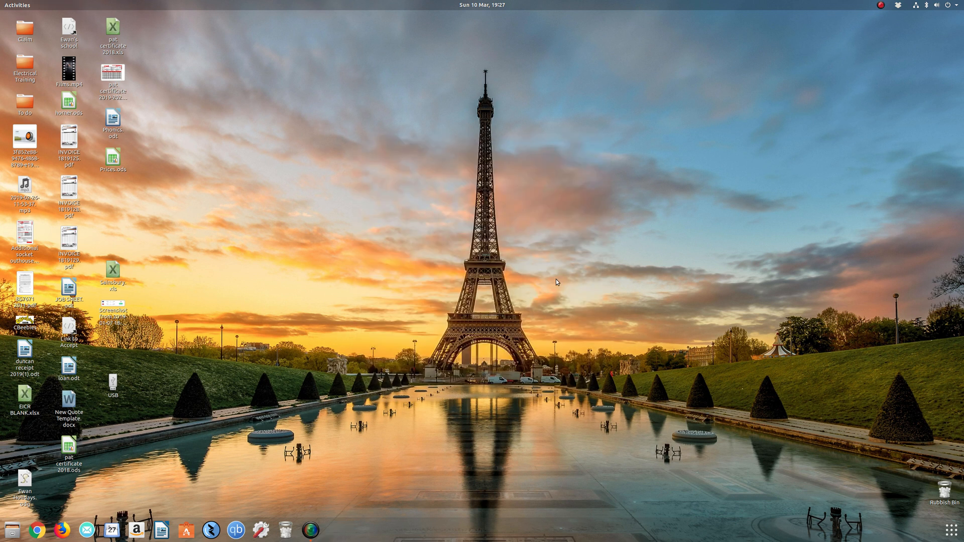
mouse_move(765, 356)
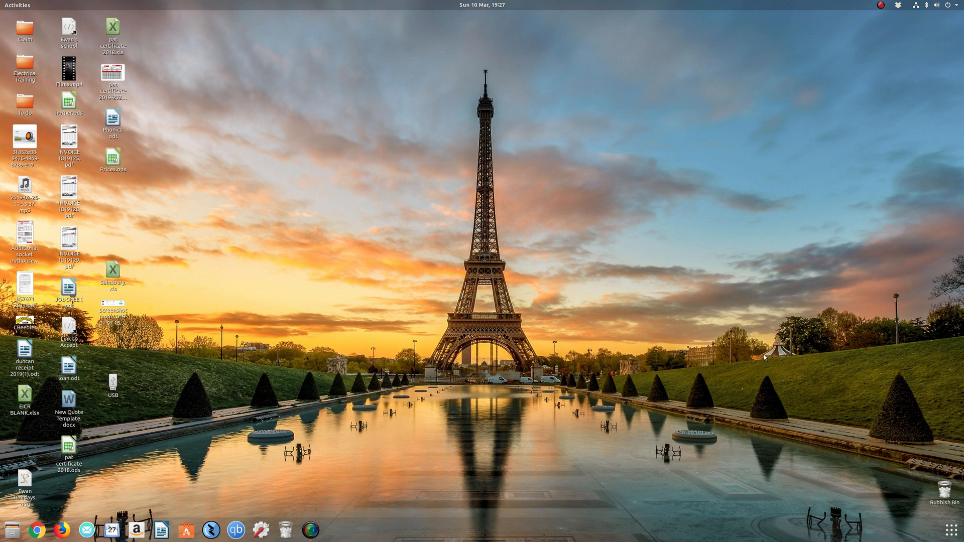
mouse_move(949, 527)
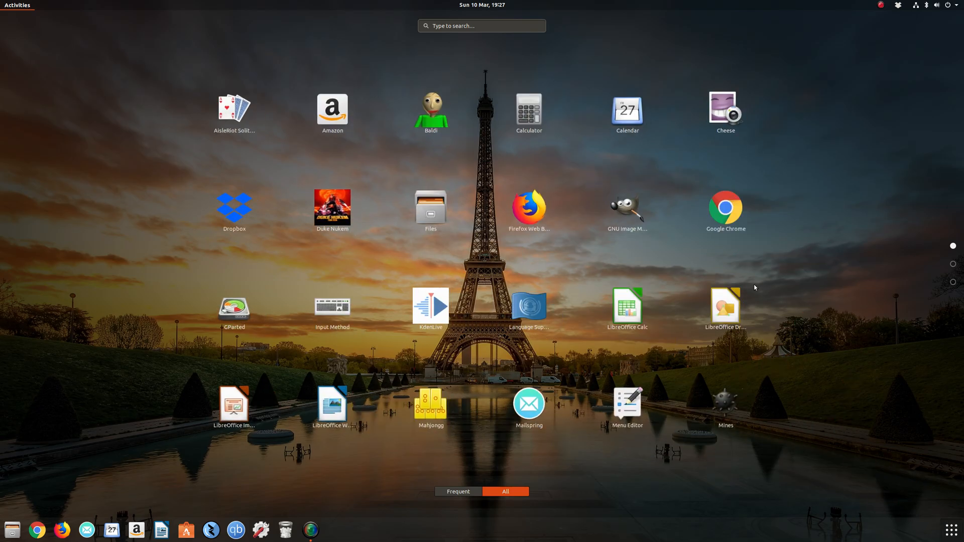
mouse_move(444, 301)
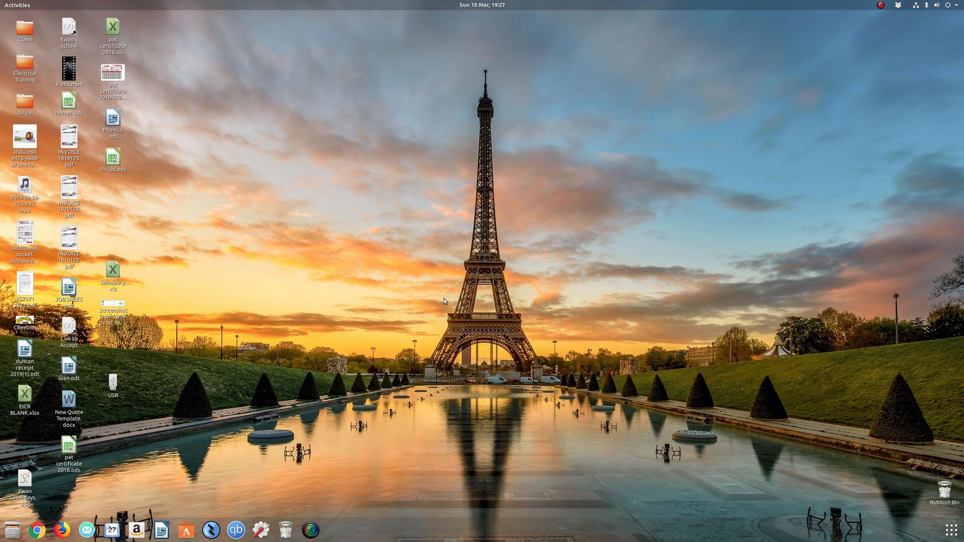
- Launch KdenLive from the app grid, close it, and add it to Favourites
click(334, 530)
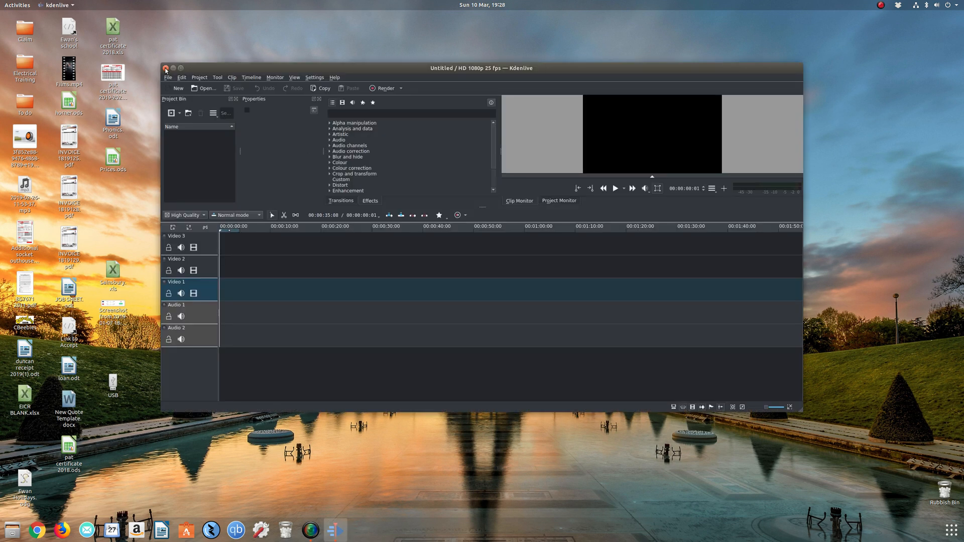
click(165, 69)
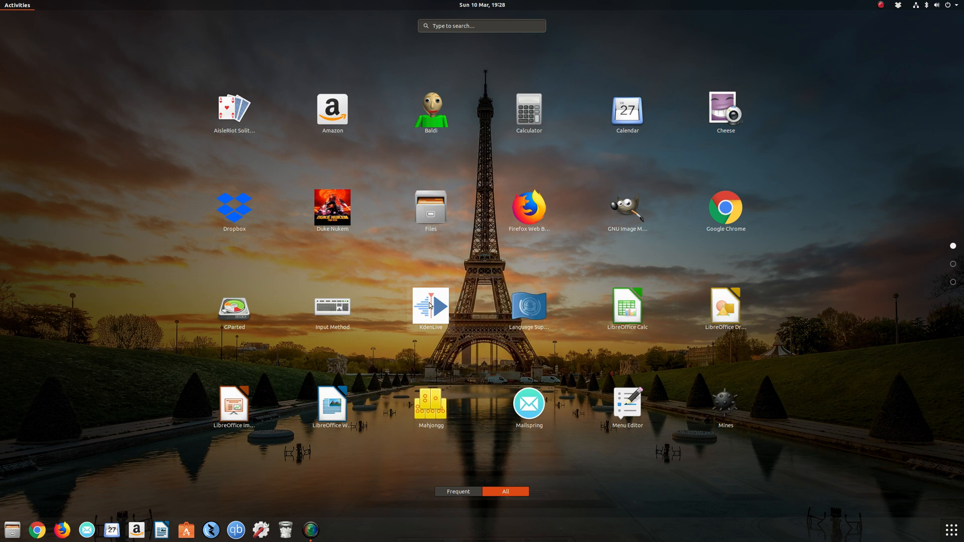
right_click(430, 305)
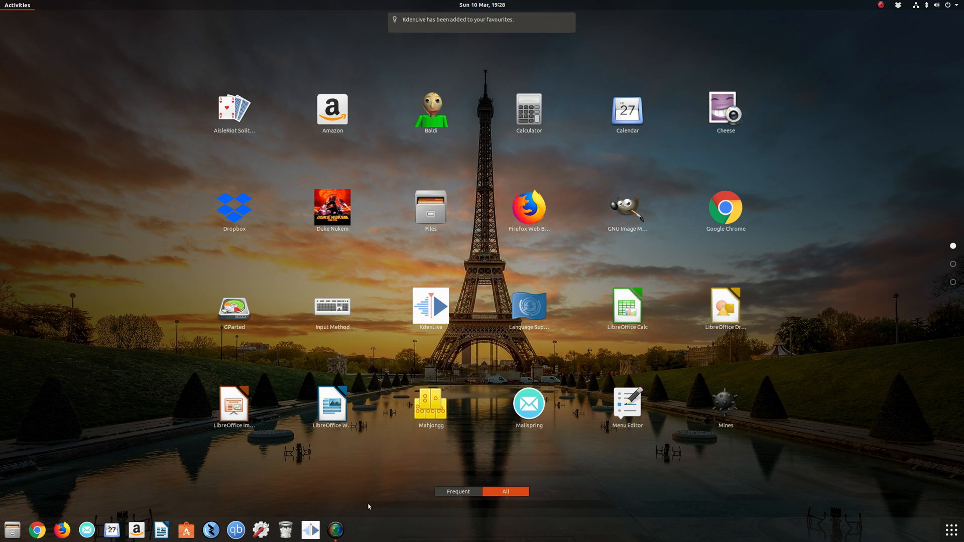
mouse_move(422, 536)
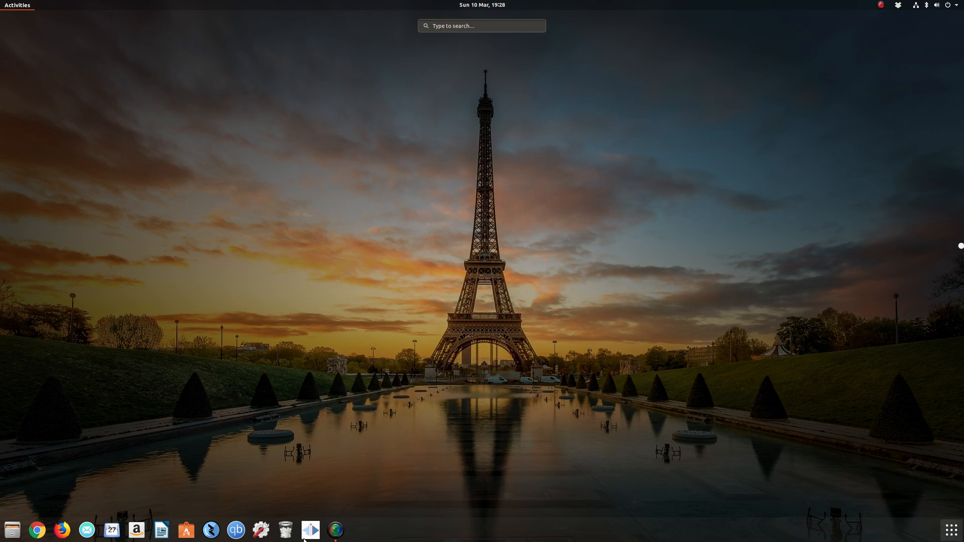
- Launch KdenLive from its dock icon, then remove it from Favourites
click(310, 531)
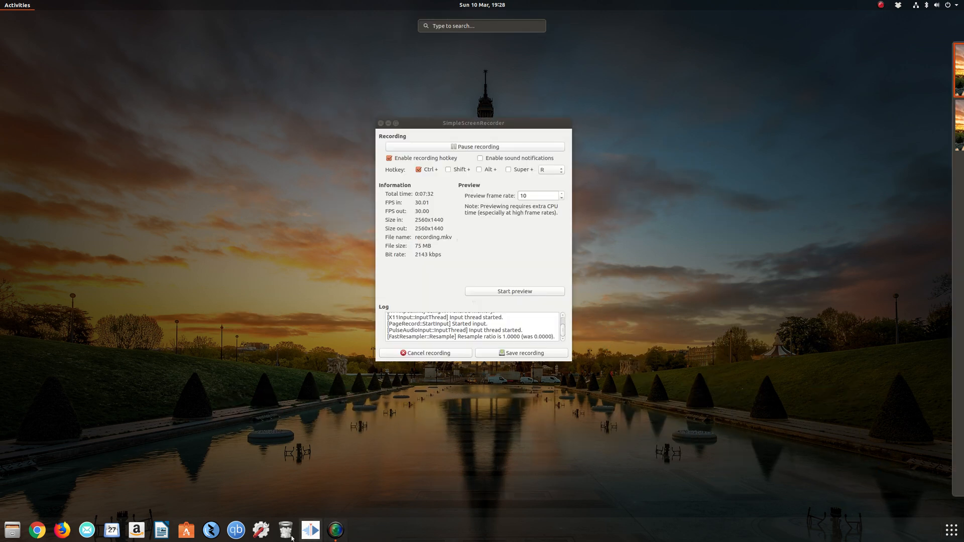
mouse_move(310, 526)
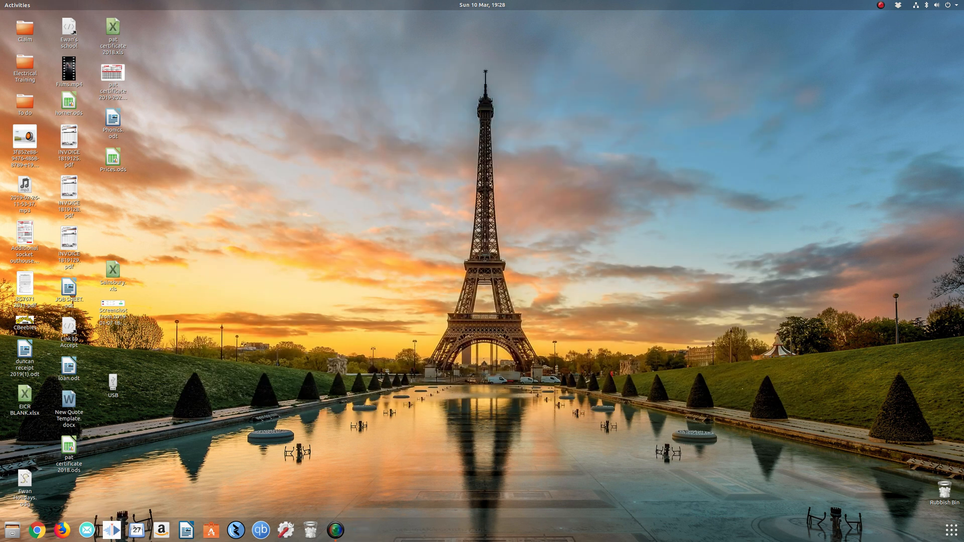
click(359, 529)
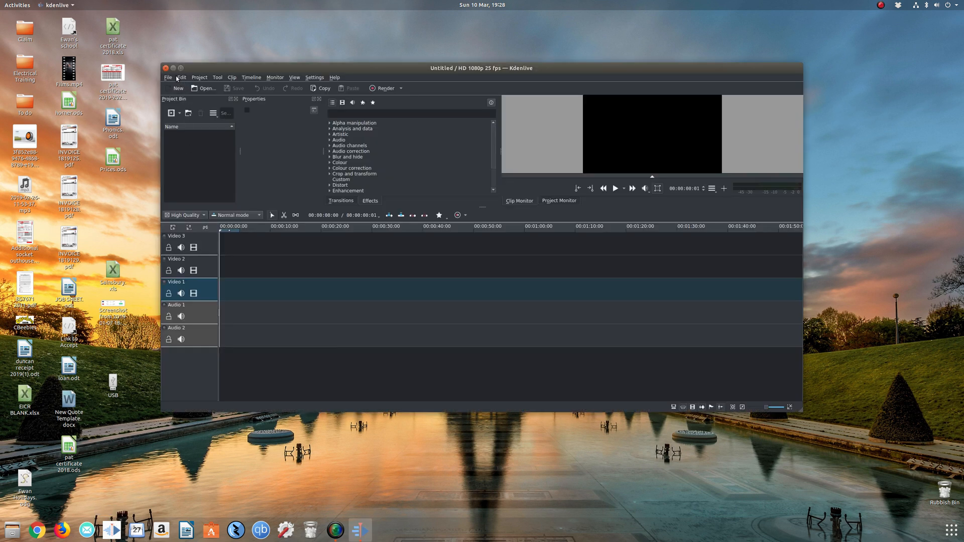
right_click(112, 530)
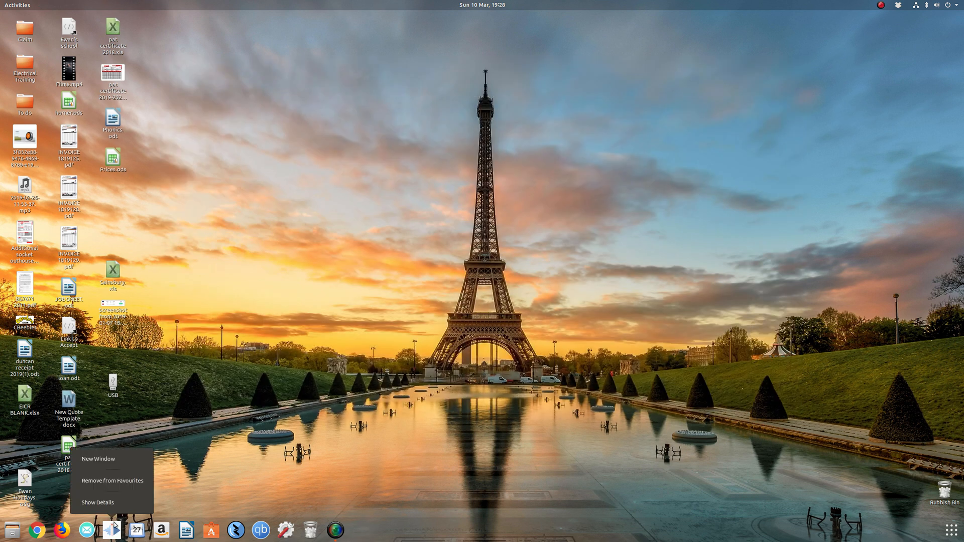
click(112, 480)
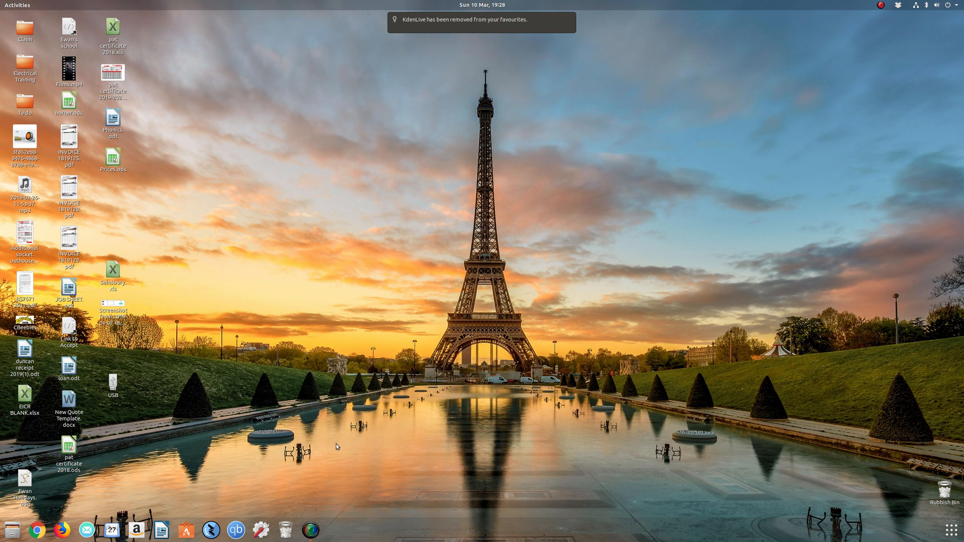
mouse_move(954, 530)
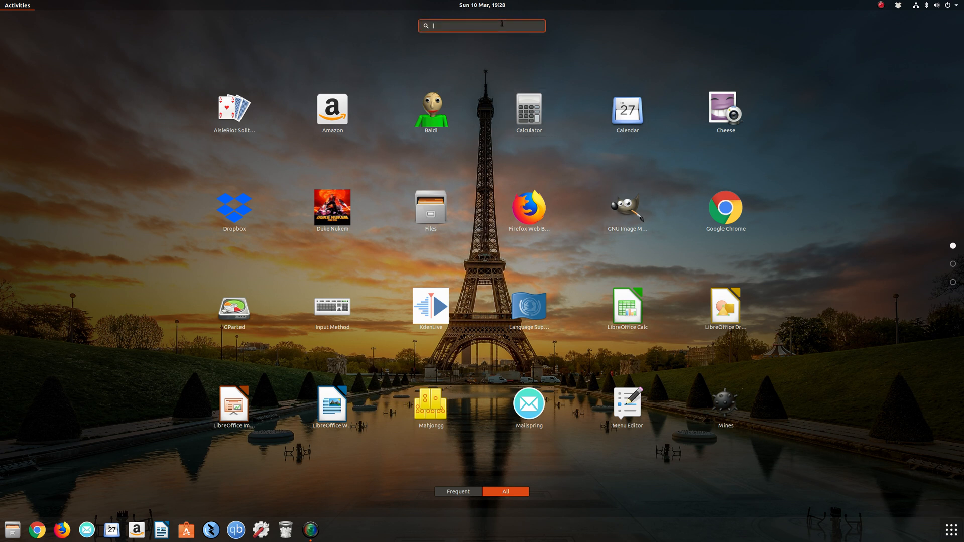
- Reopen Menu Editor and delete the KdenLive entry under Sound & Video, confirming with OK
text(menu)
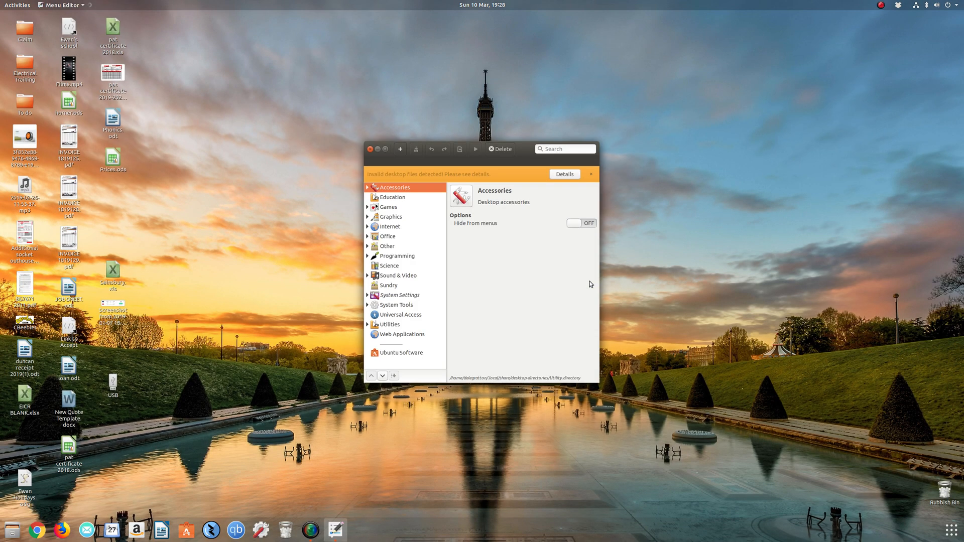
mouse_move(374, 280)
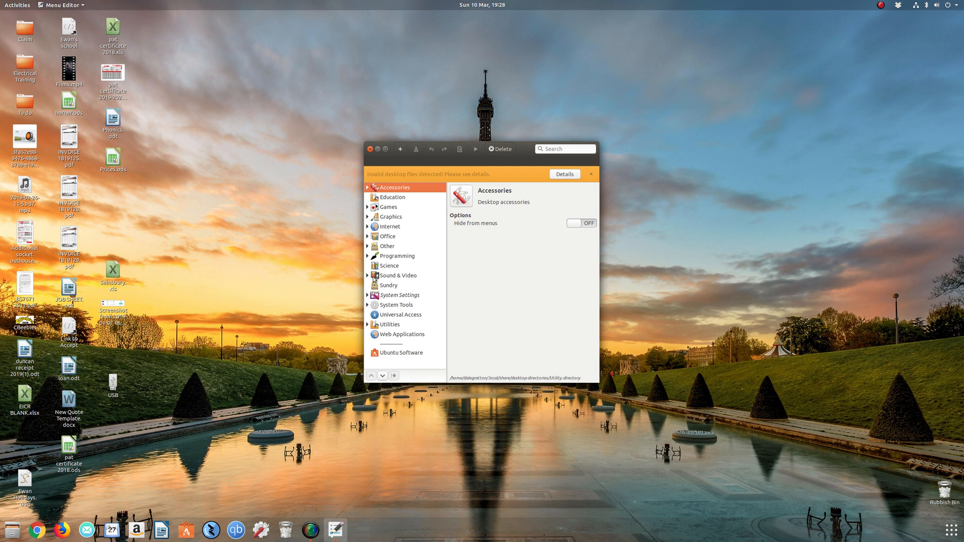
click(367, 275)
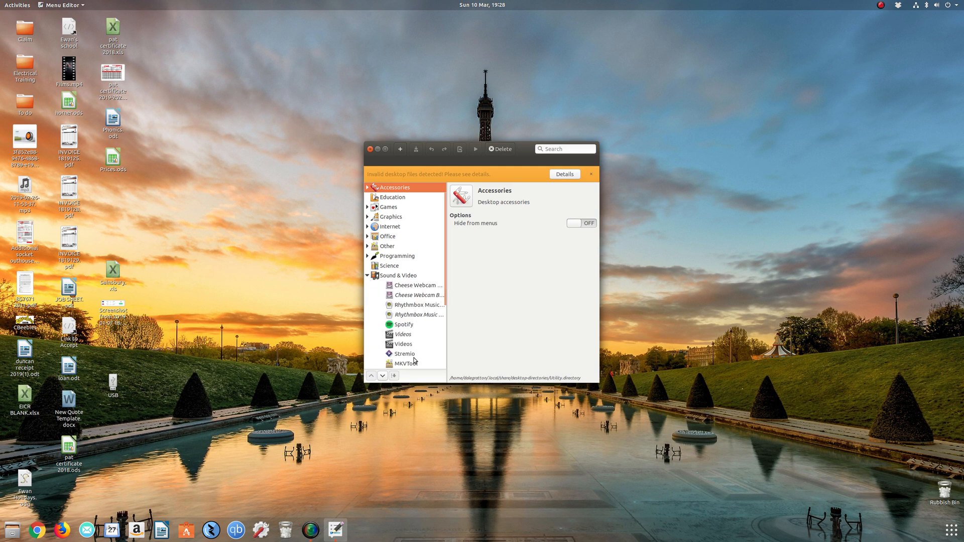
click(406, 361)
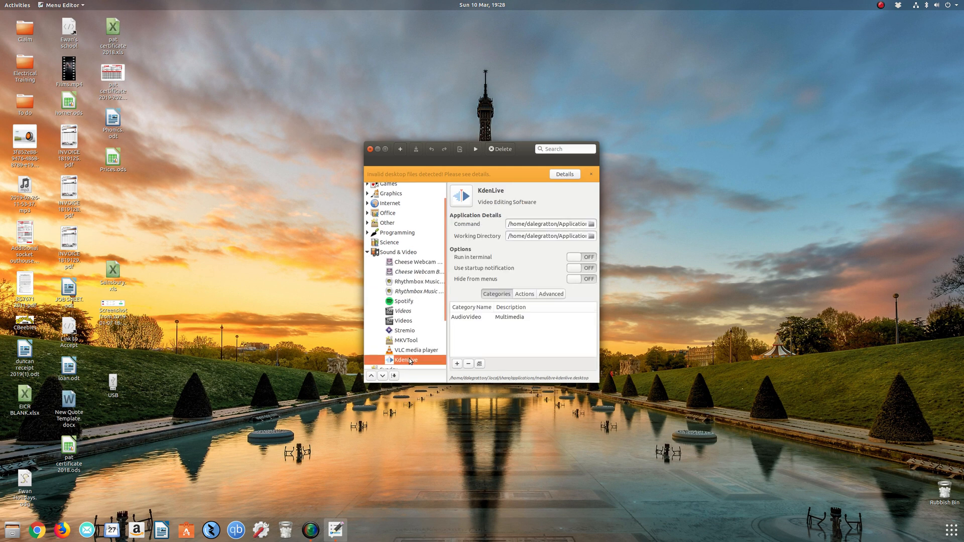
click(499, 149)
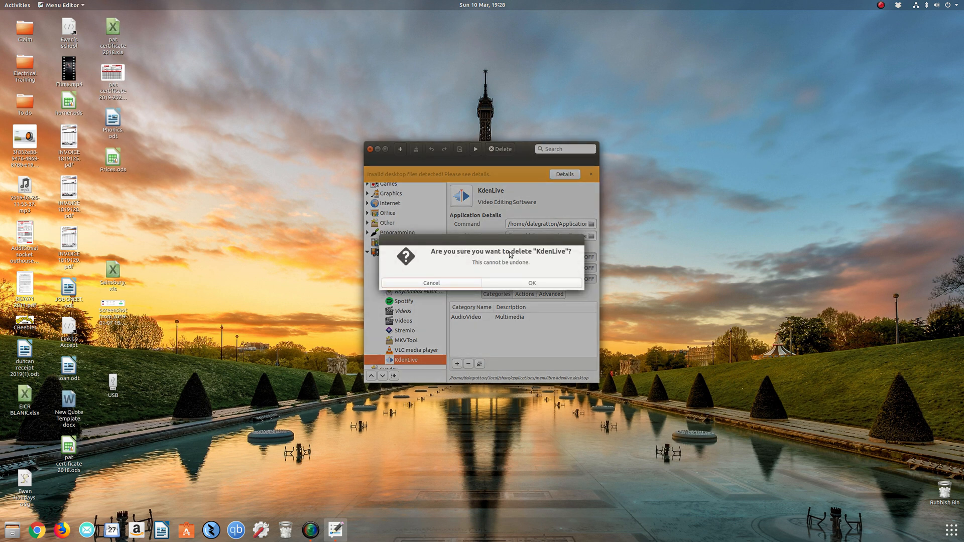
click(531, 283)
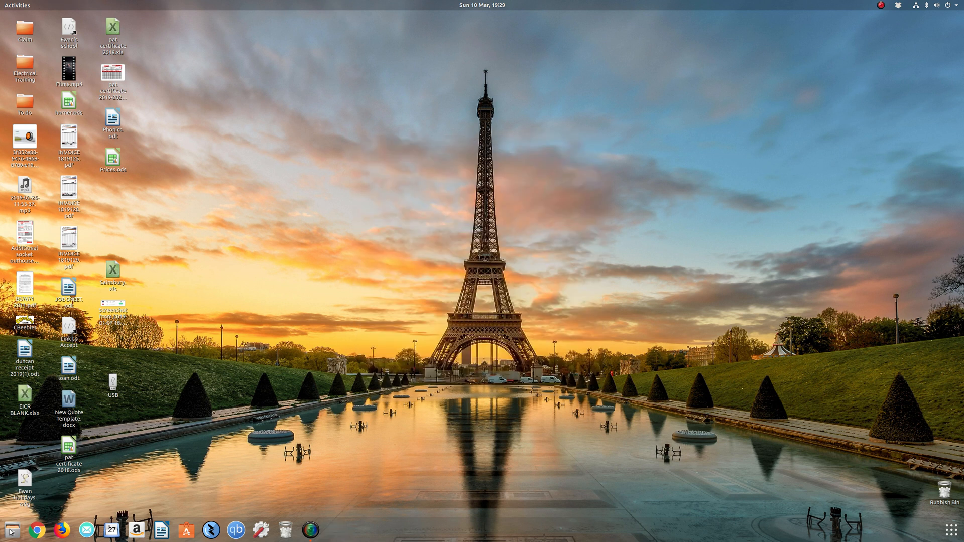
- Move the Kdenlive folder in ~/Applications to the Rubbish Bin and close Files
click(11, 531)
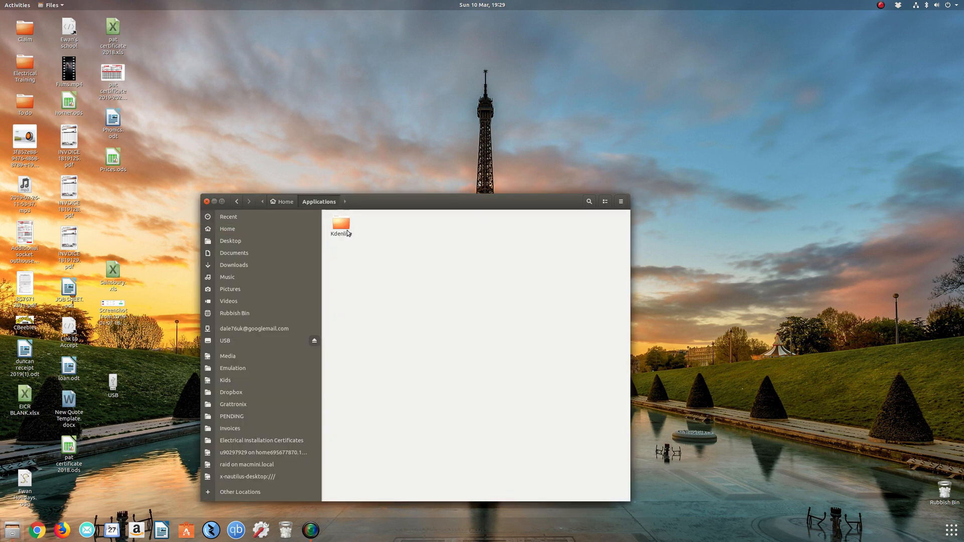
right_click(341, 225)
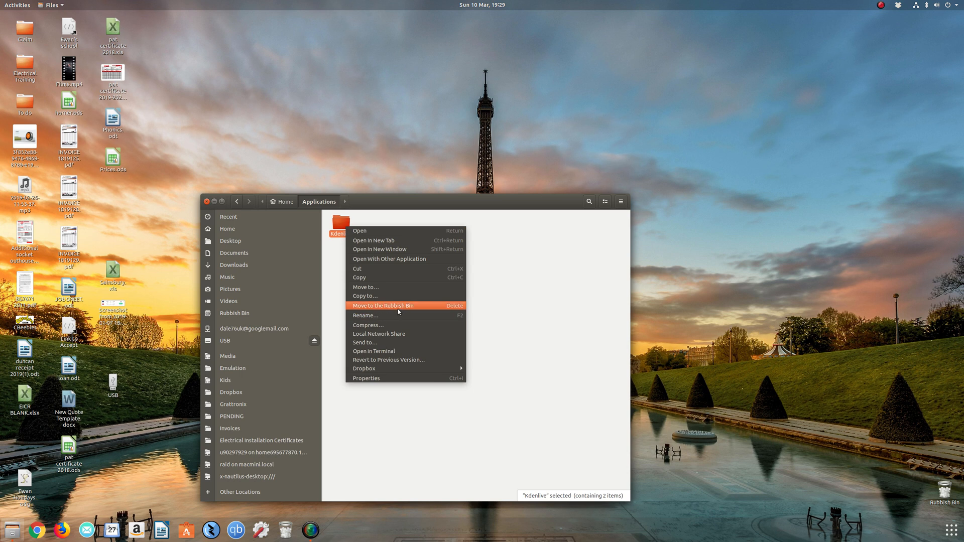
click(383, 306)
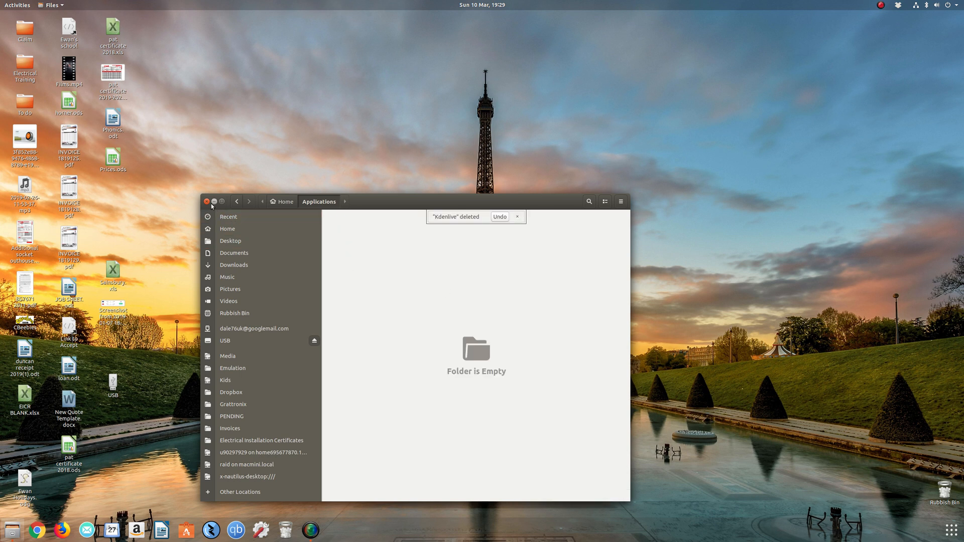
click(206, 200)
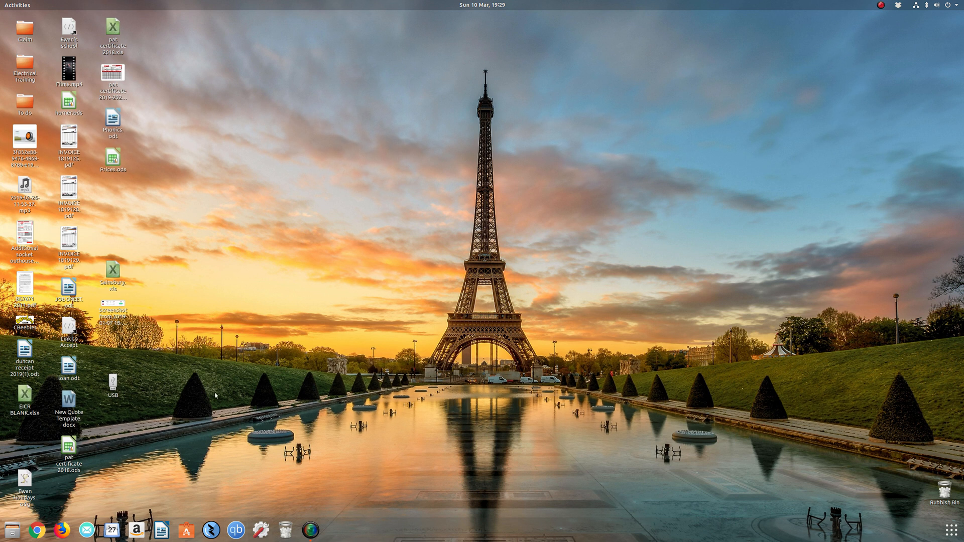
mouse_move(397, 199)
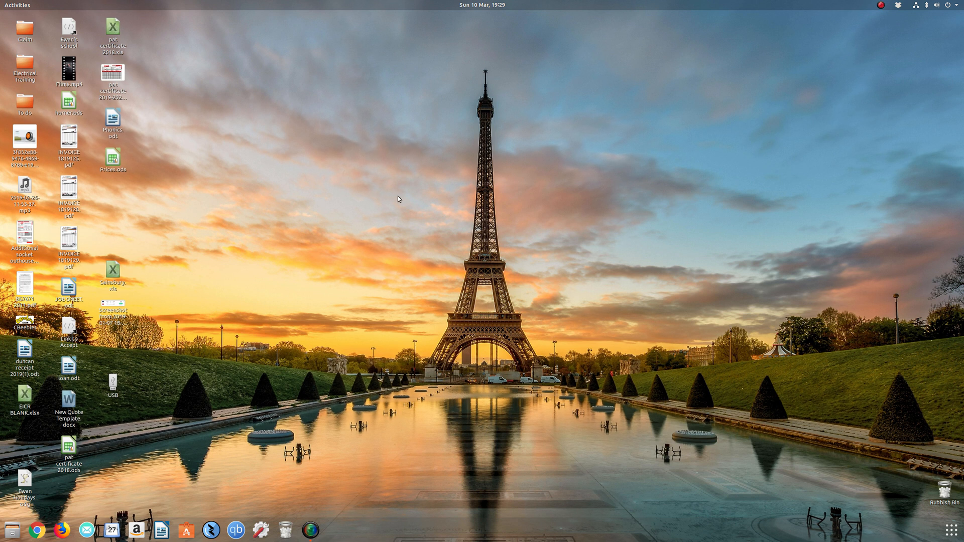